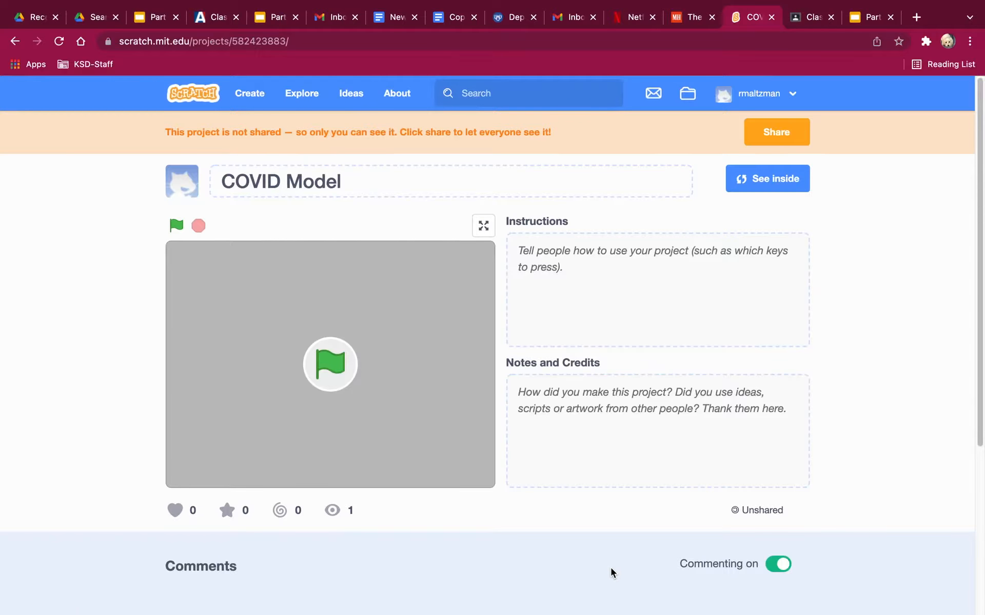
Run the COVID Model once from the project page, then go inside to see its scripts.
click(177, 225)
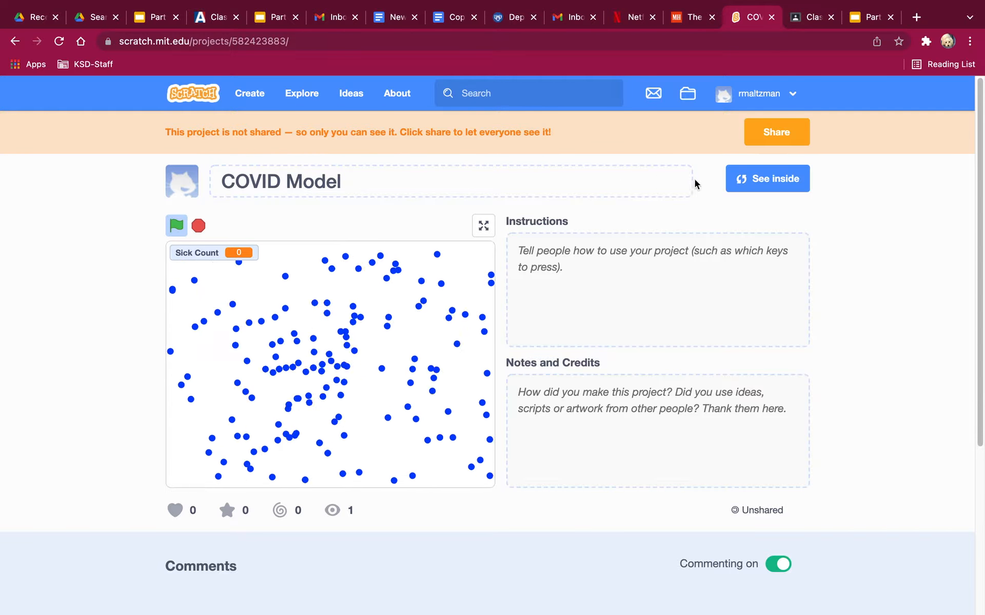
click(766, 178)
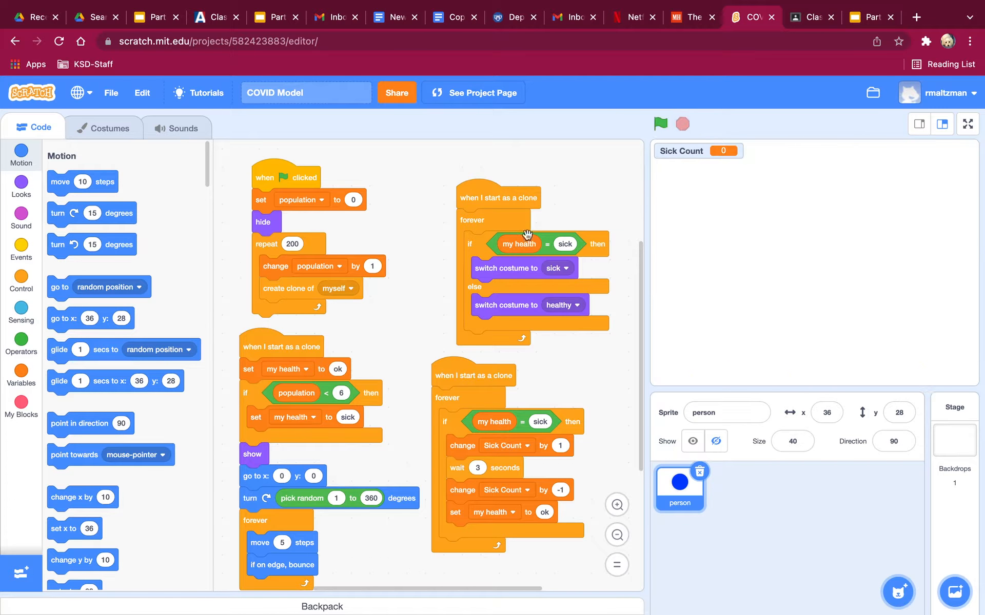
Create a global variable named Sick at Start.
click(20, 371)
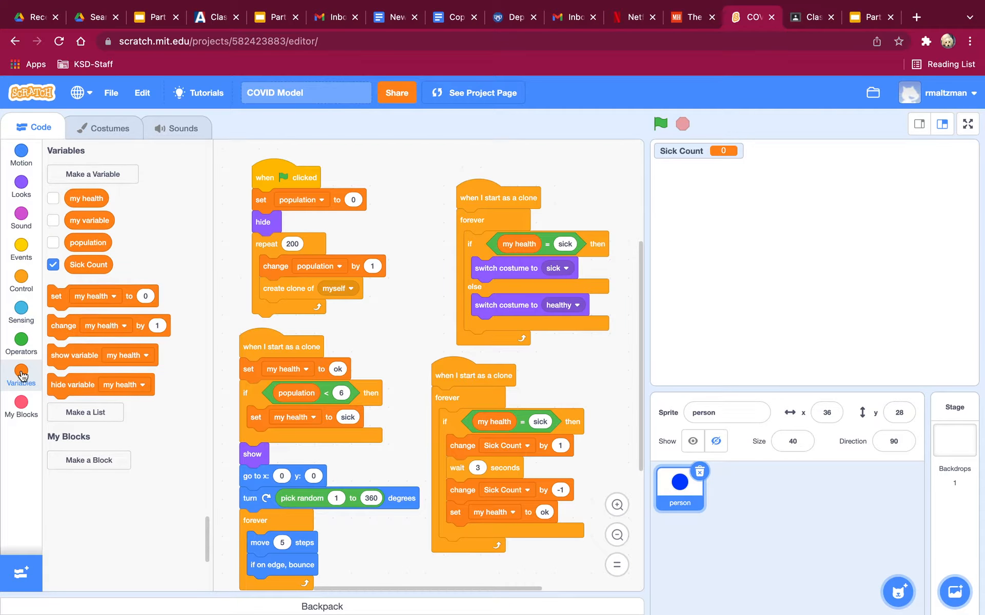
click(92, 174)
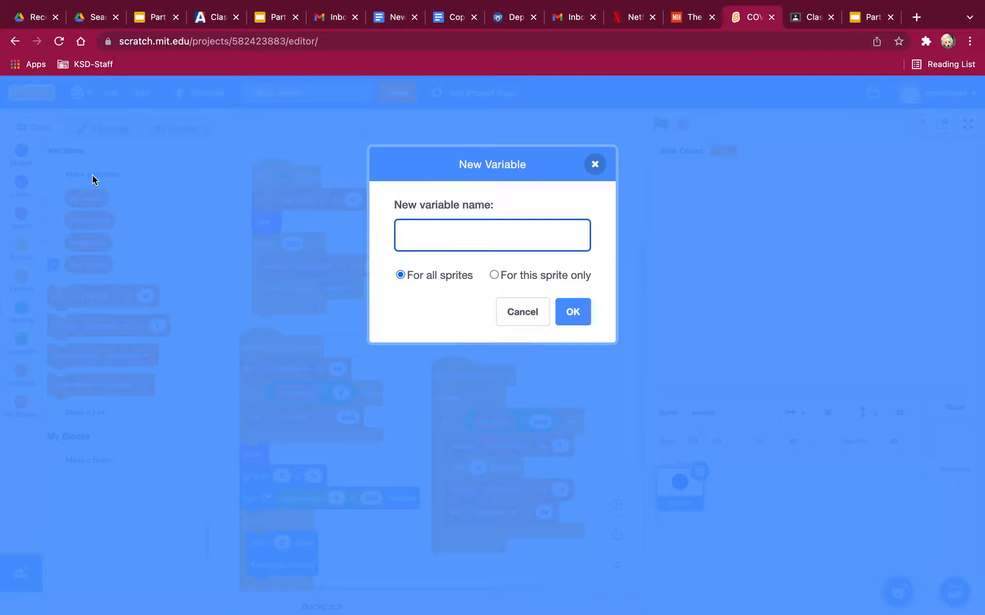
text(Sick at Star)
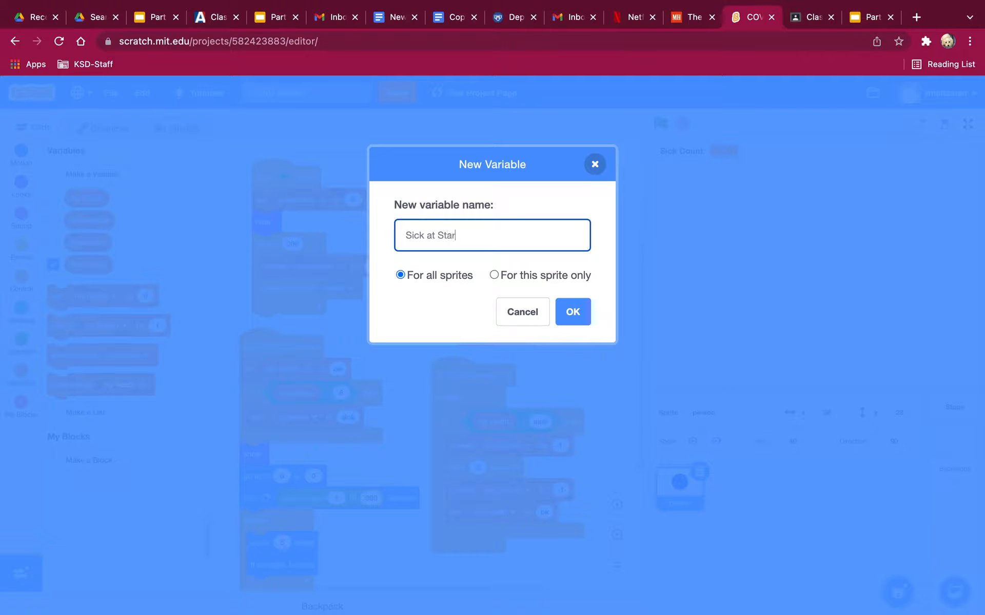
text(t)
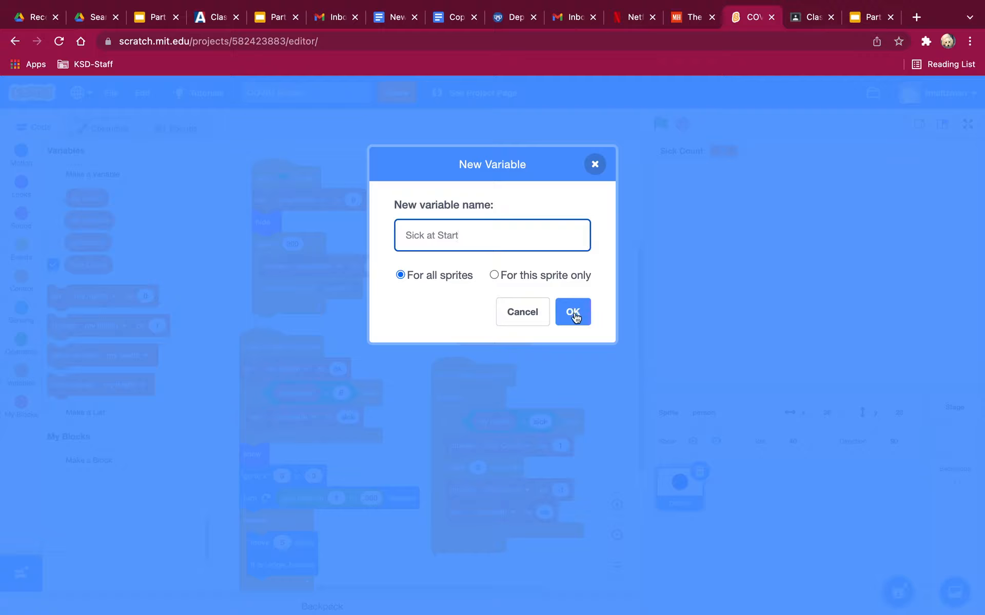
click(572, 312)
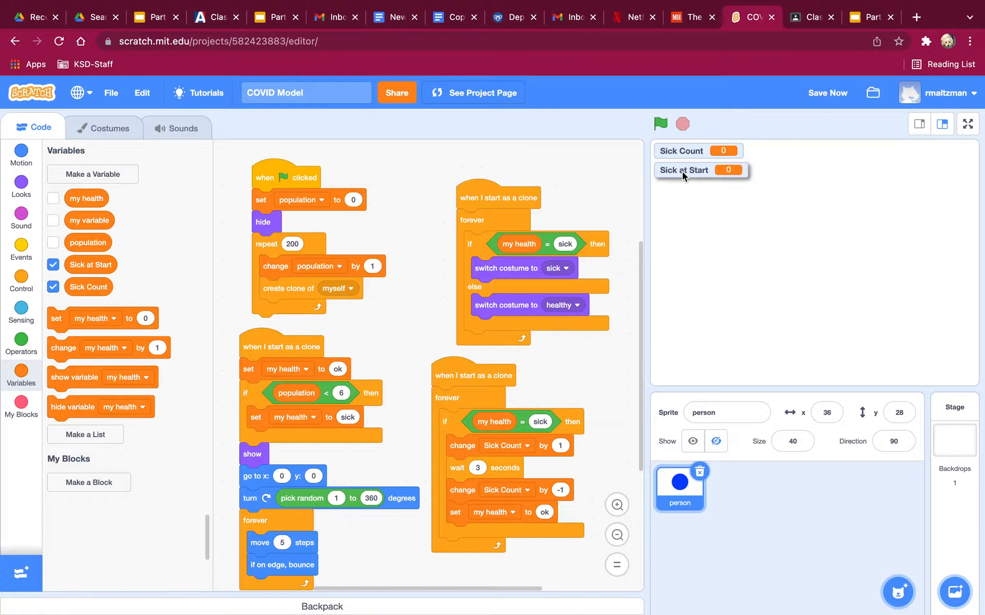
Show the Sick at Start stage monitor as a slider at 0.
right_click(683, 169)
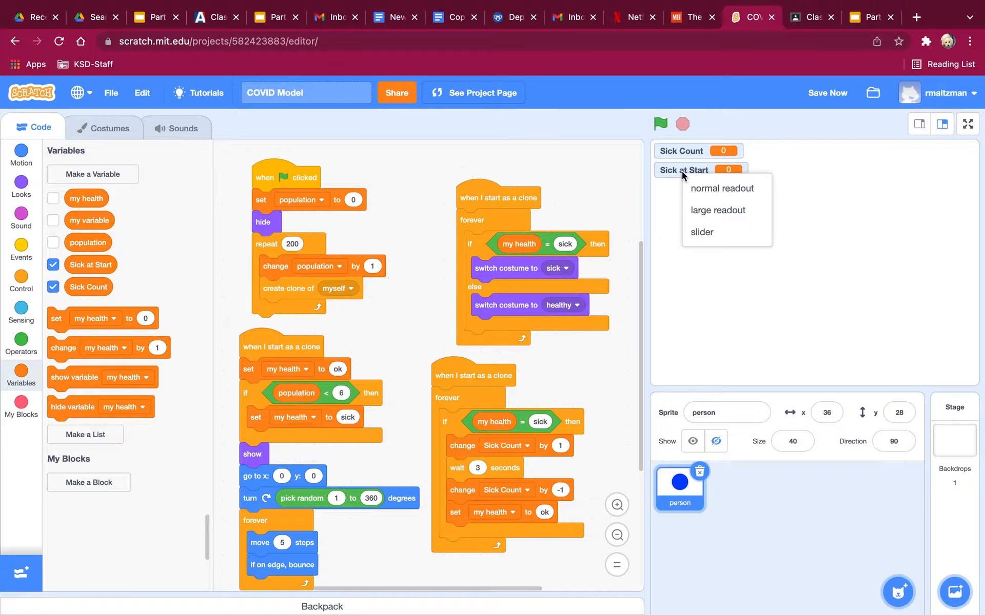
mouse_move(702, 232)
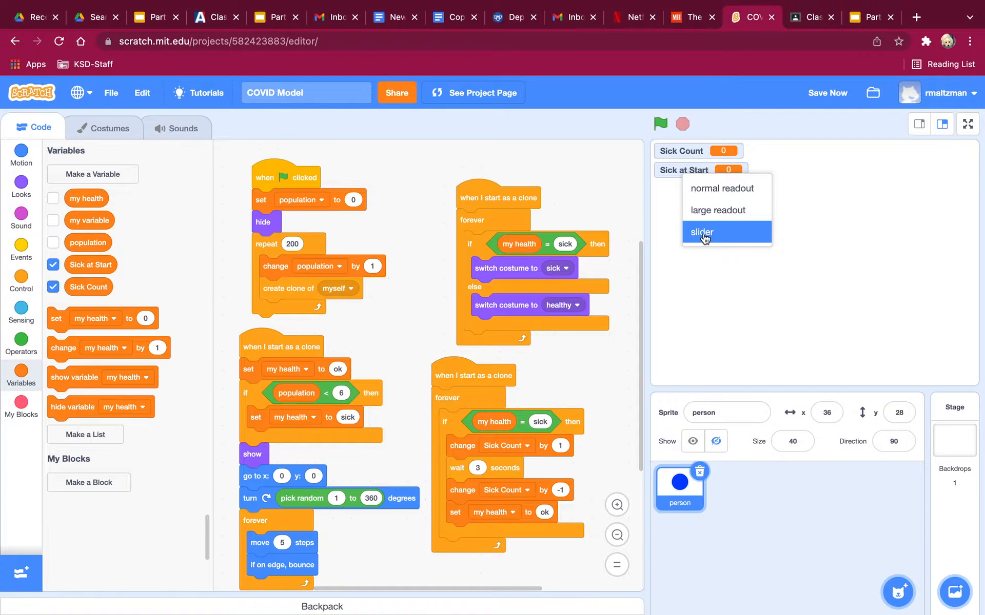
click(700, 232)
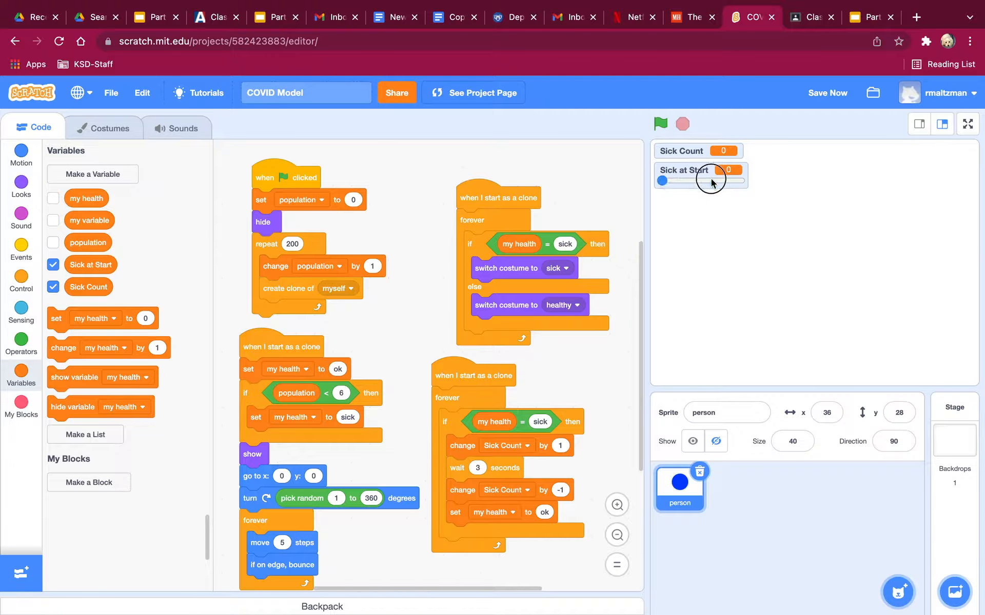
Make clones start sick when population is below Sick at Start instead of 6, and test it.
drag(710, 181, 662, 181)
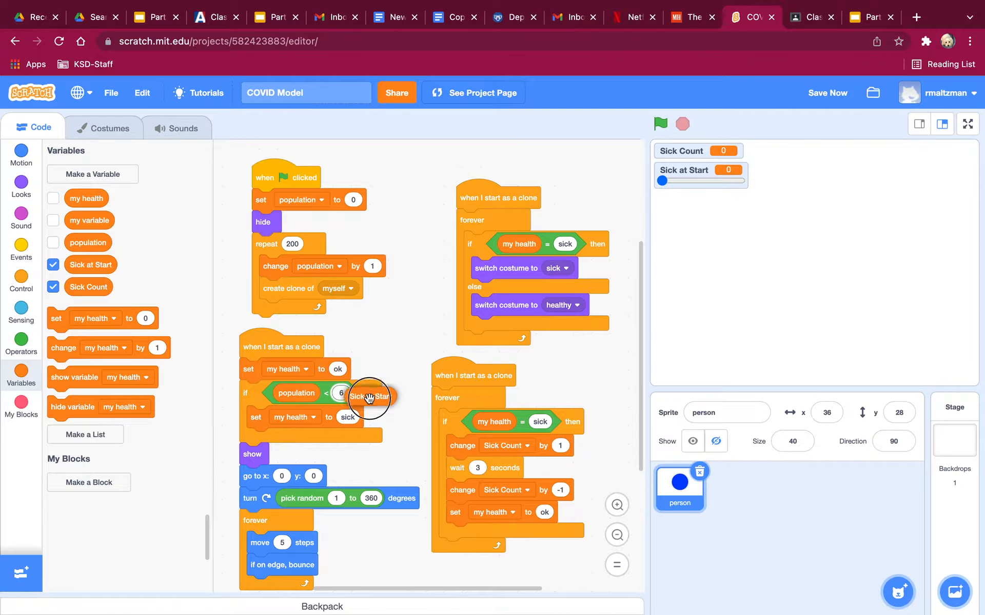
click(660, 124)
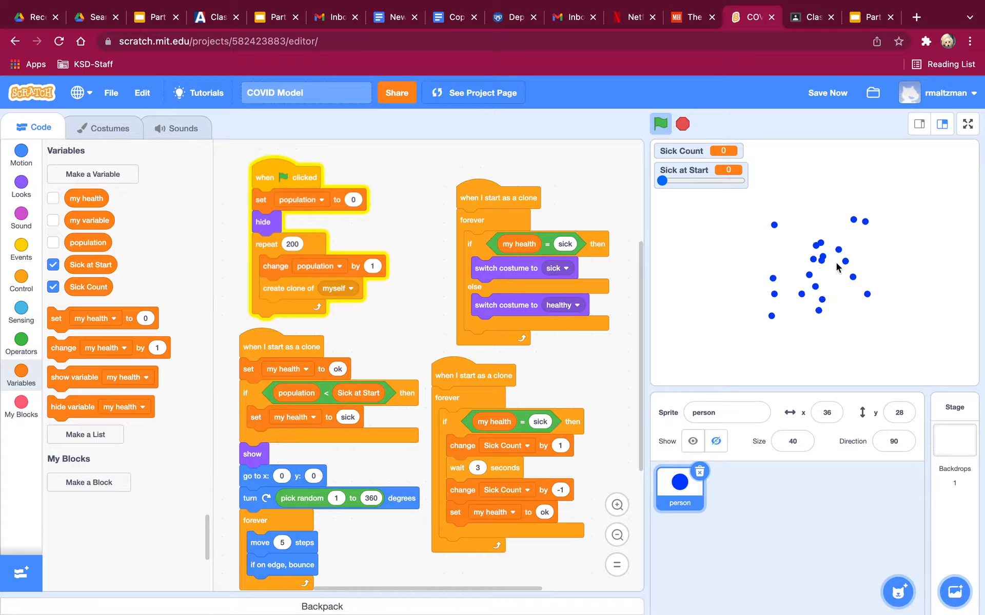
click(660, 123)
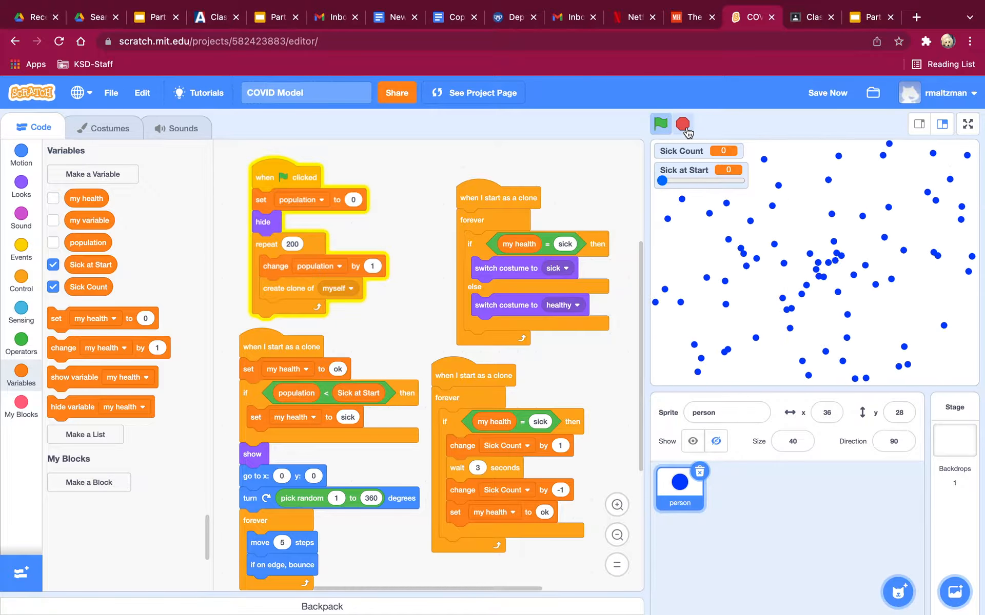
Set the Sick at Start slider to 60, run the simulation with it, then stop.
drag(675, 183, 710, 182)
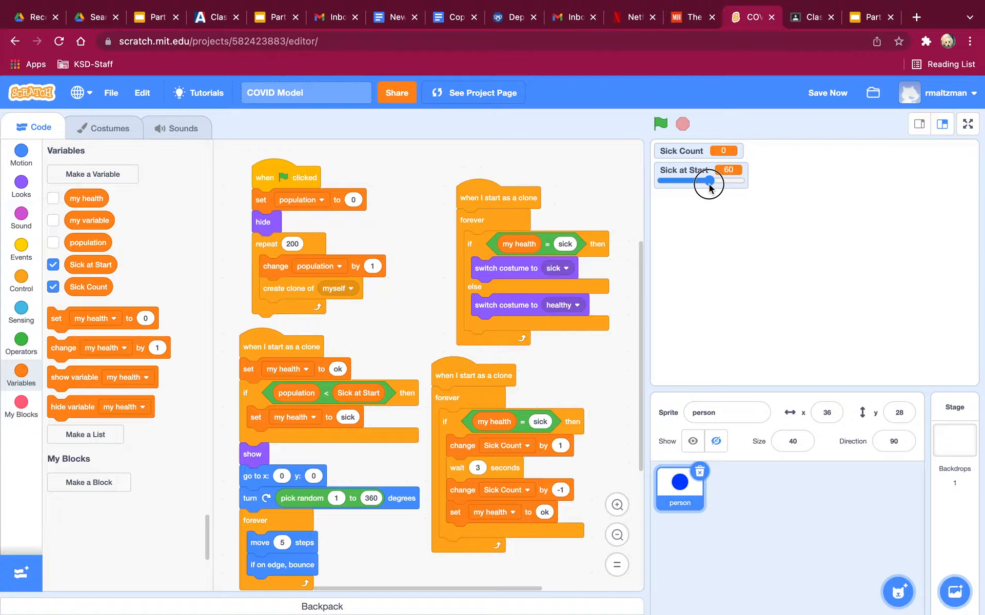
click(660, 124)
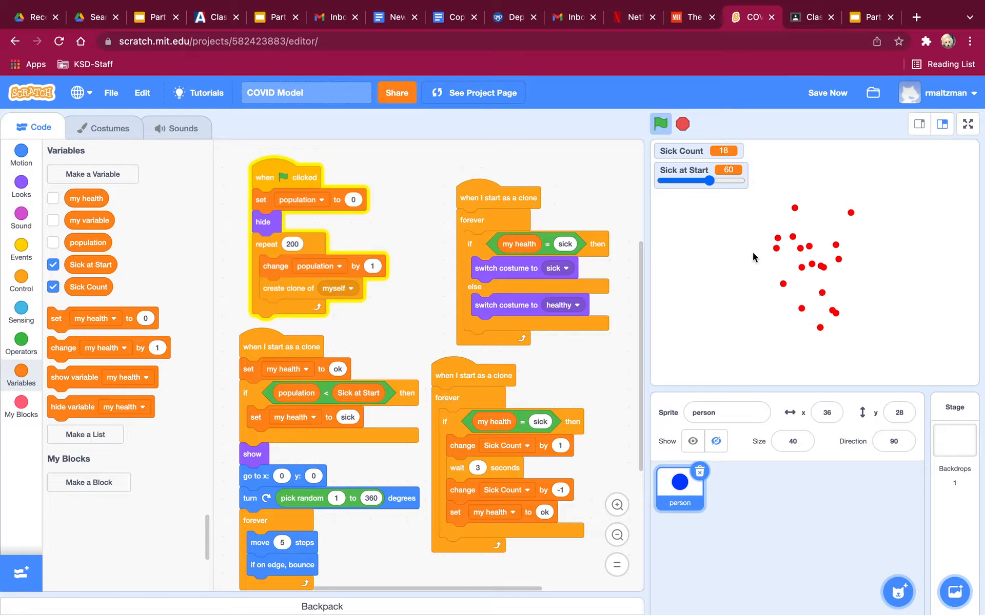
click(659, 124)
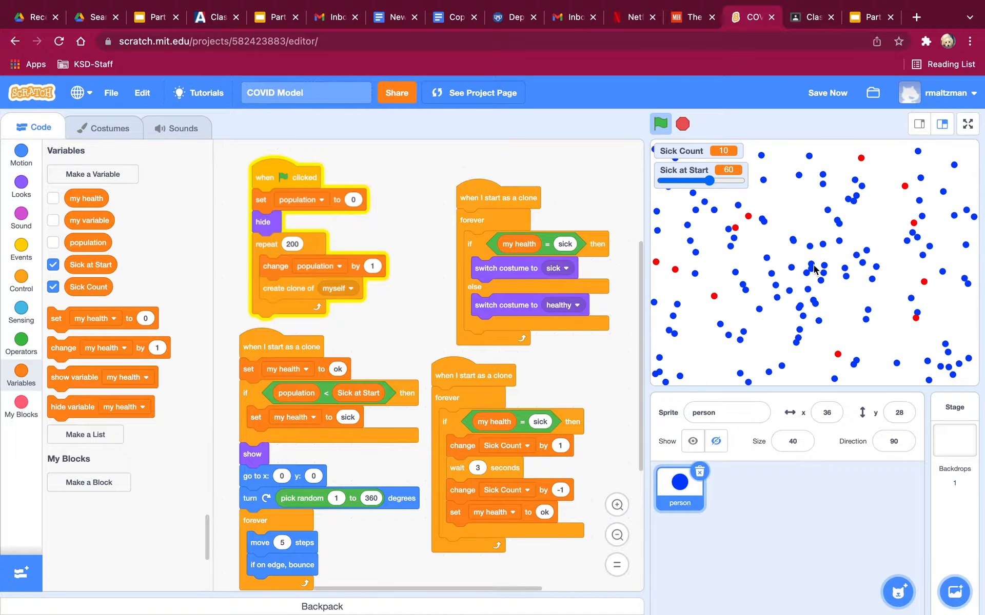
click(682, 123)
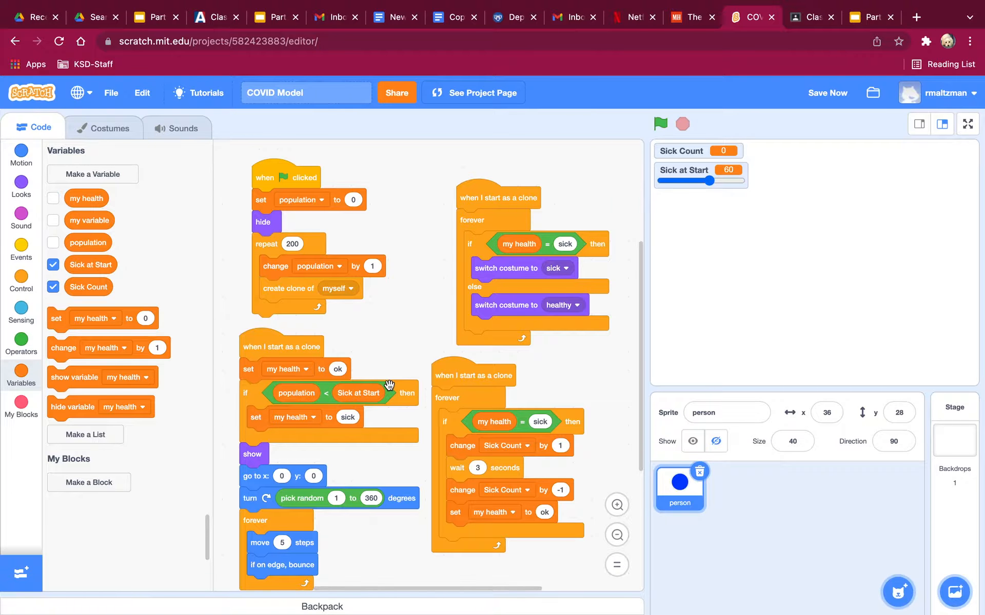
mouse_move(701, 301)
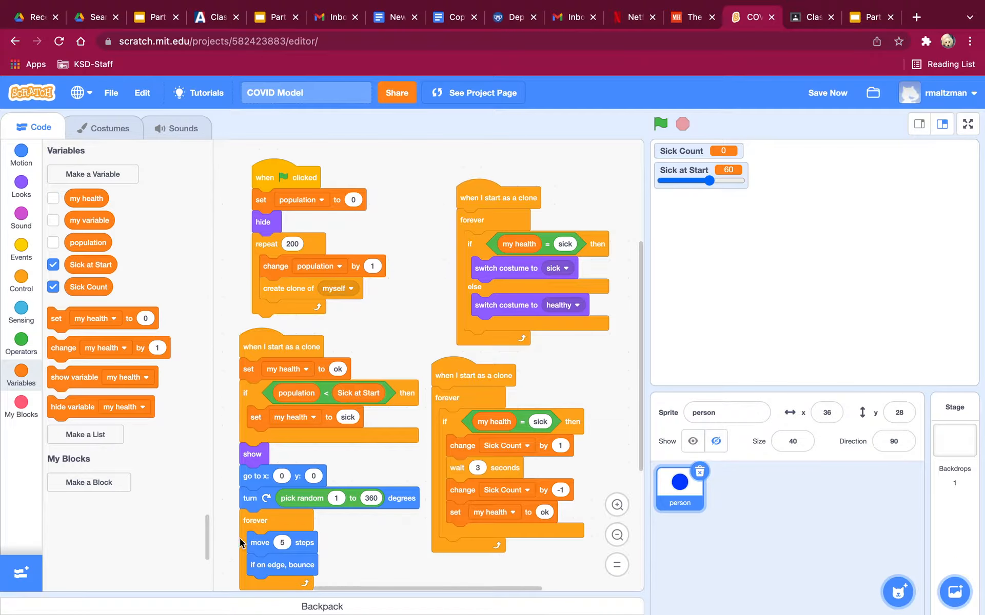
mouse_move(320, 548)
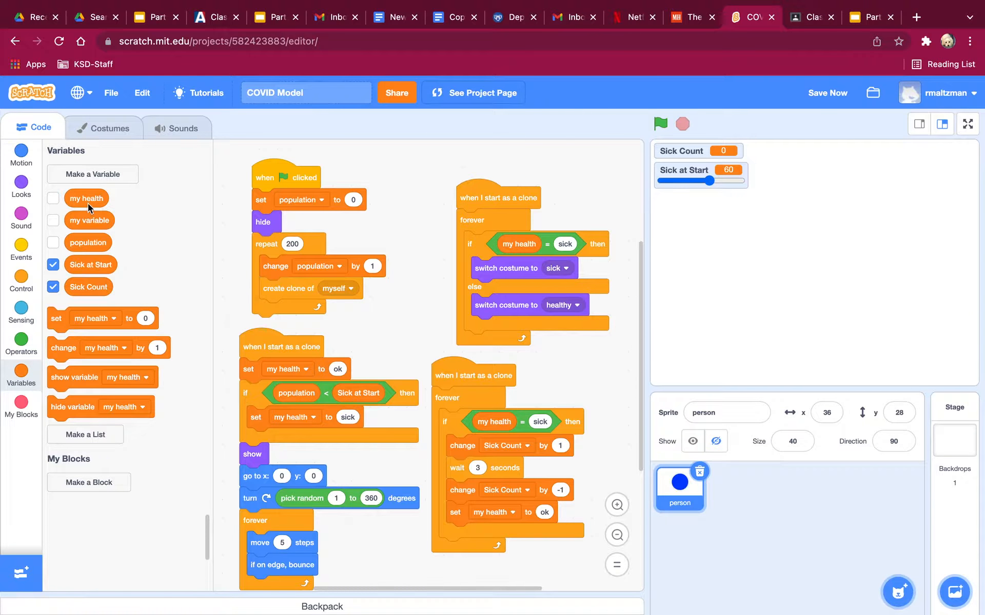
Create a global Speed variable and show its stage monitor as a slider at 0.
click(92, 175)
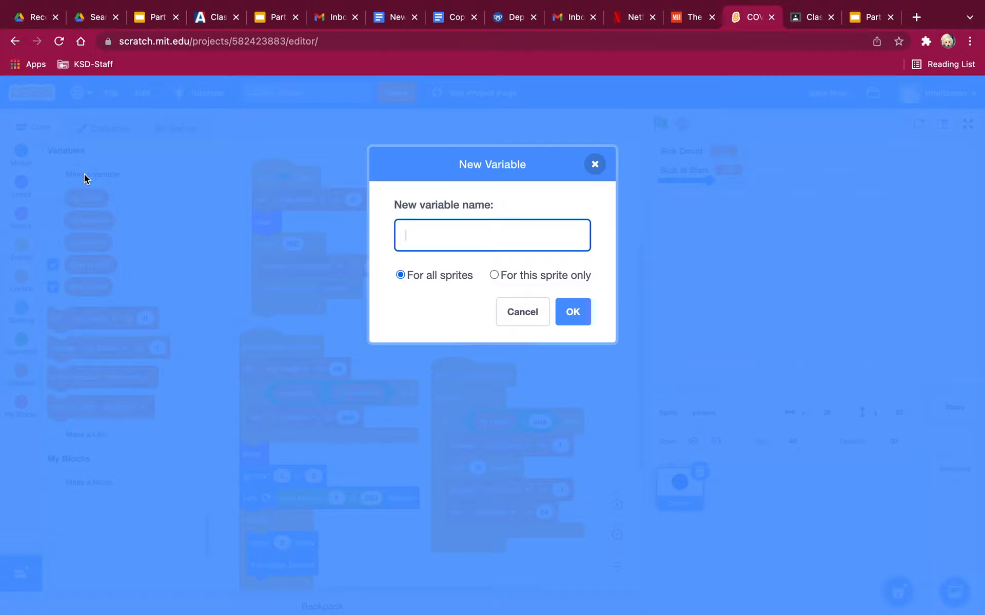
text(Speed)
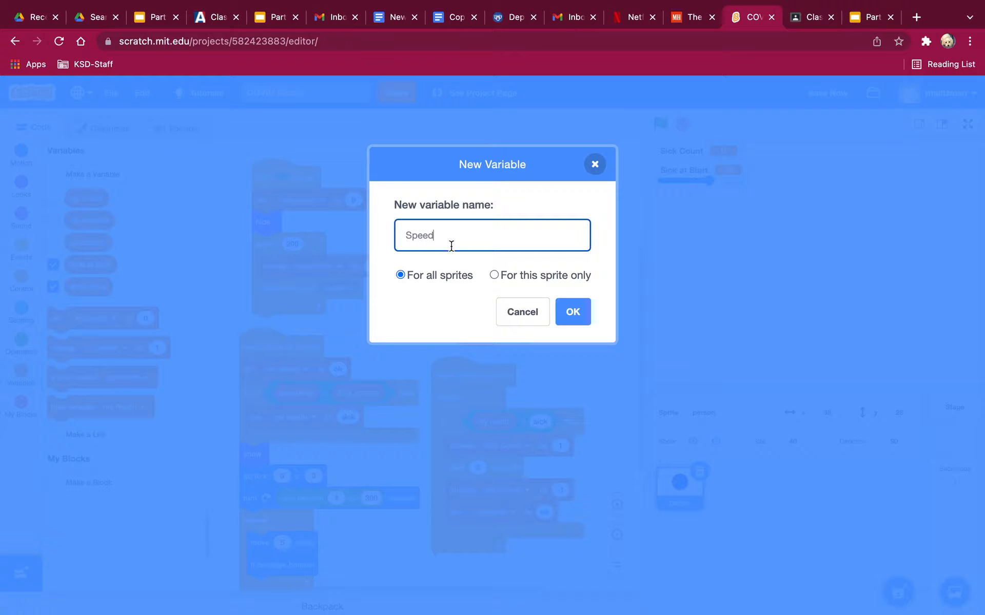
click(572, 312)
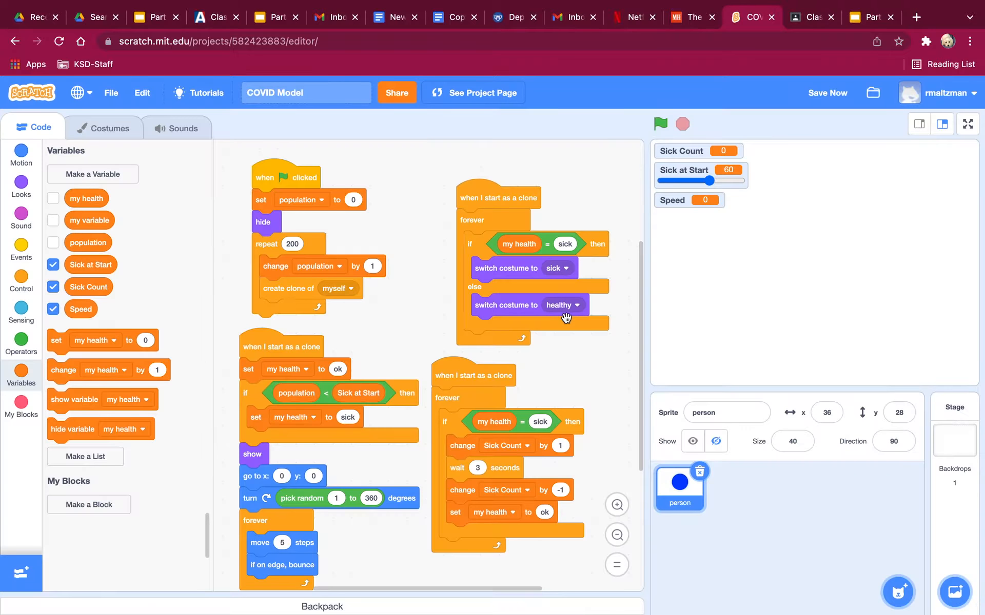
mouse_move(675, 207)
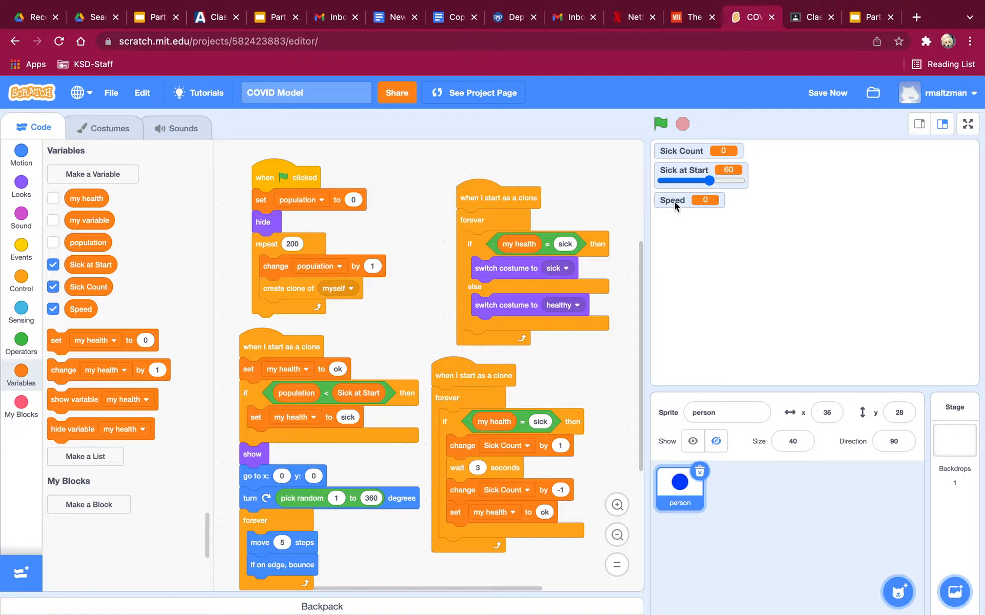
right_click(672, 200)
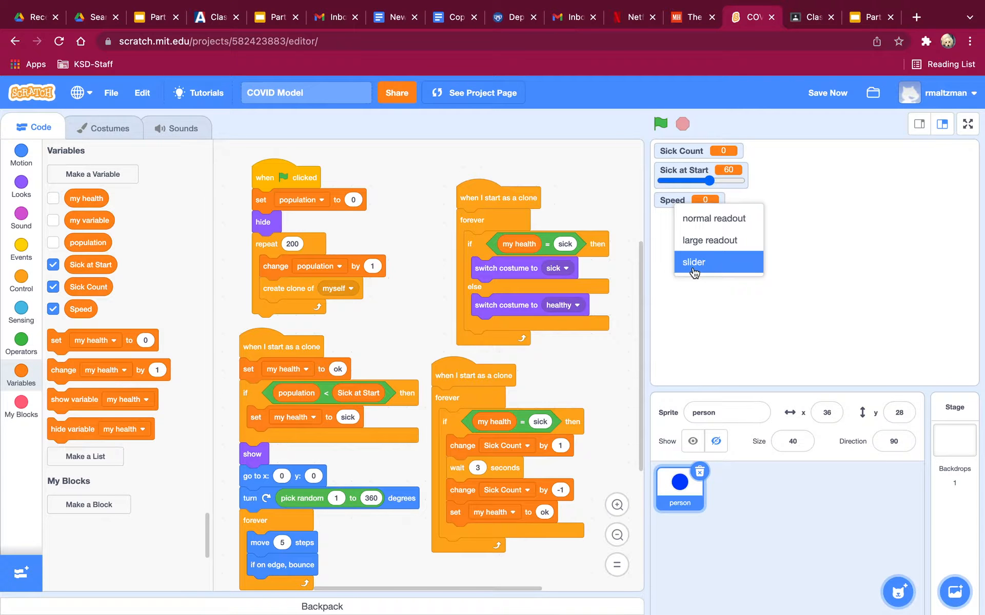
click(693, 262)
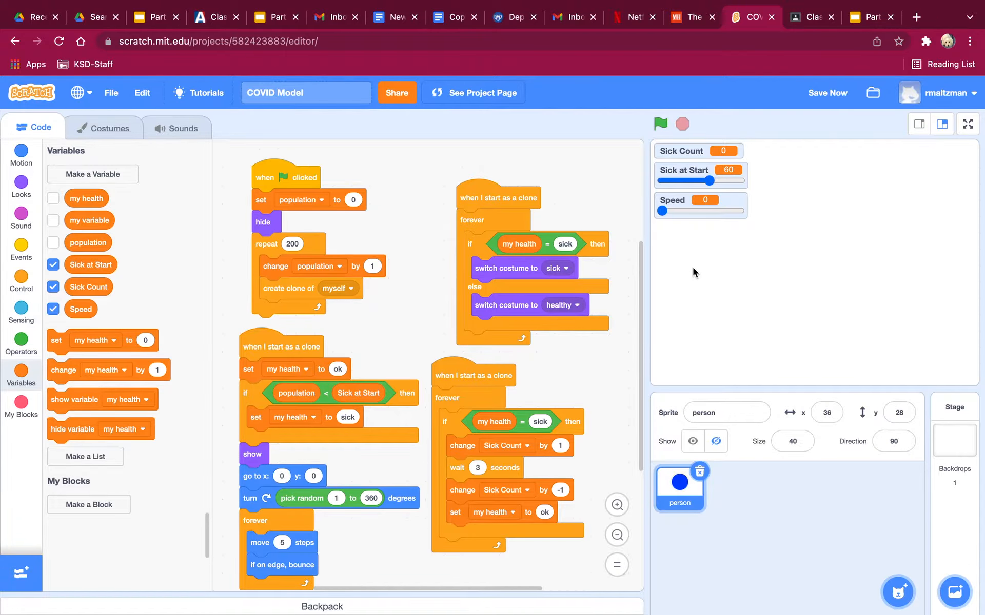
mouse_move(281, 543)
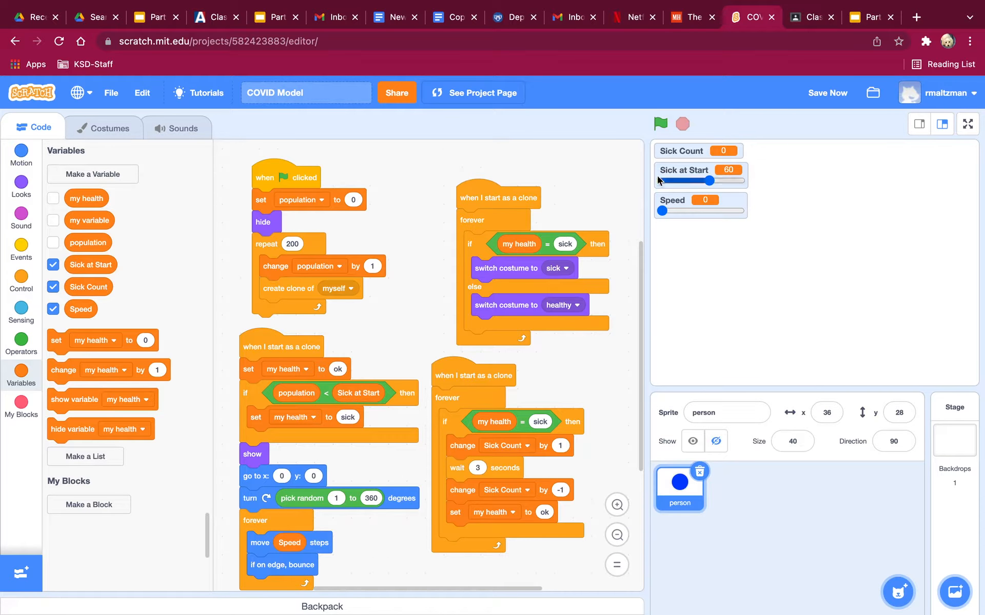
Run the simulation while sweeping the Speed slider between 100 and 4, ending around 21.
click(659, 124)
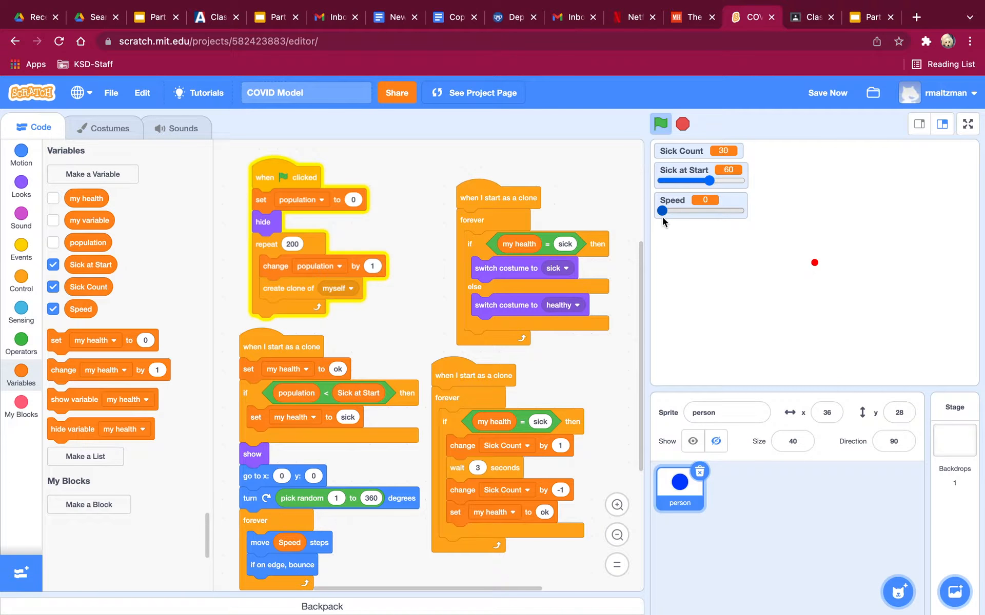
drag(662, 210, 756, 210)
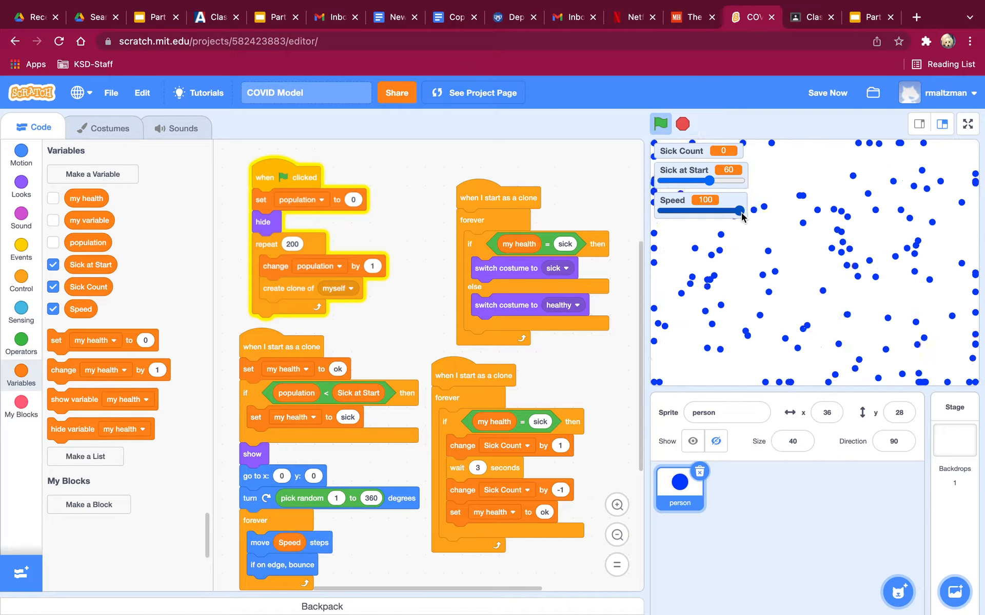
drag(741, 212, 681, 211)
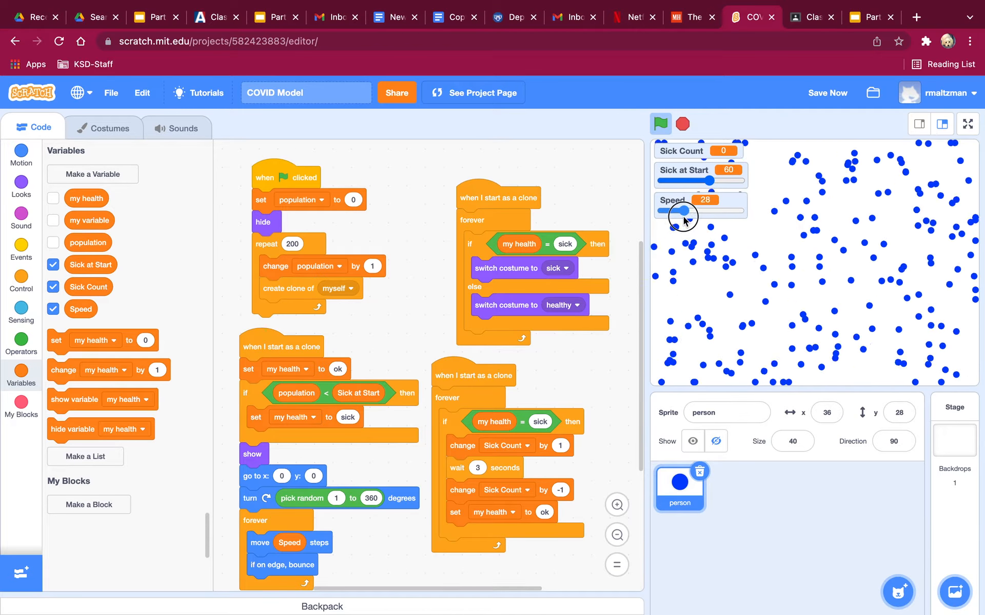
drag(683, 213, 669, 214)
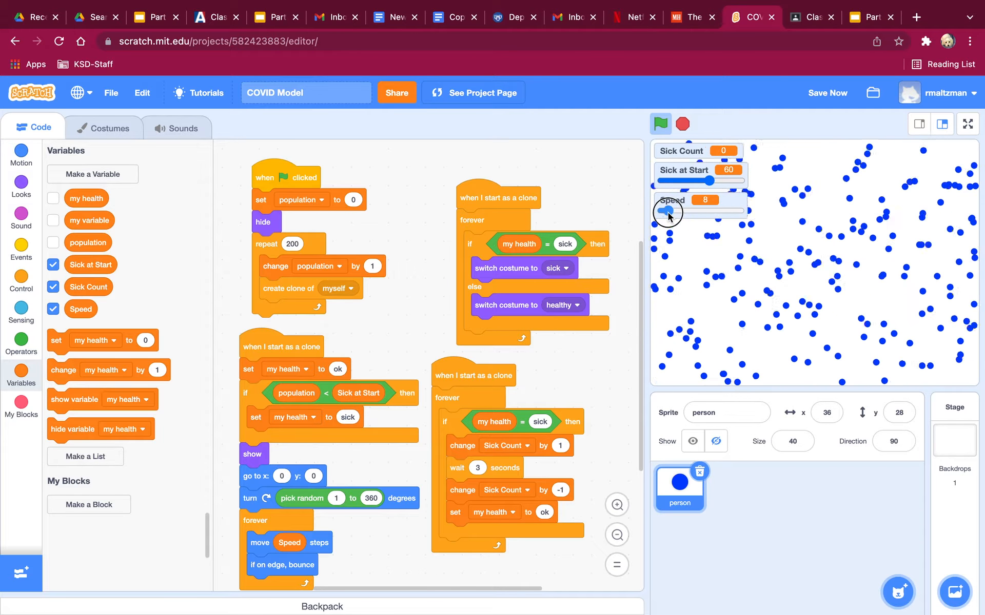
drag(673, 213, 665, 212)
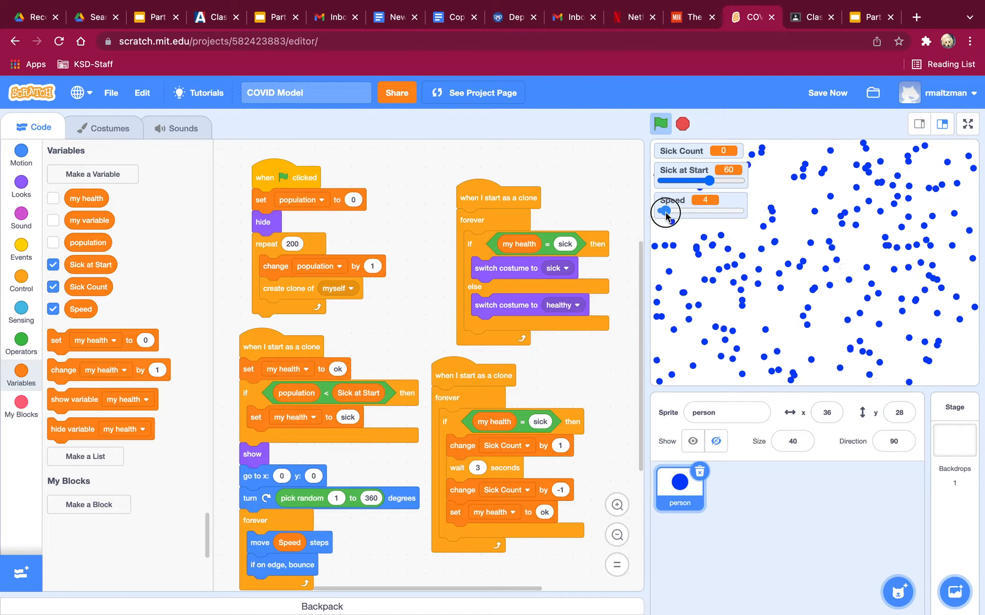
drag(666, 214, 691, 214)
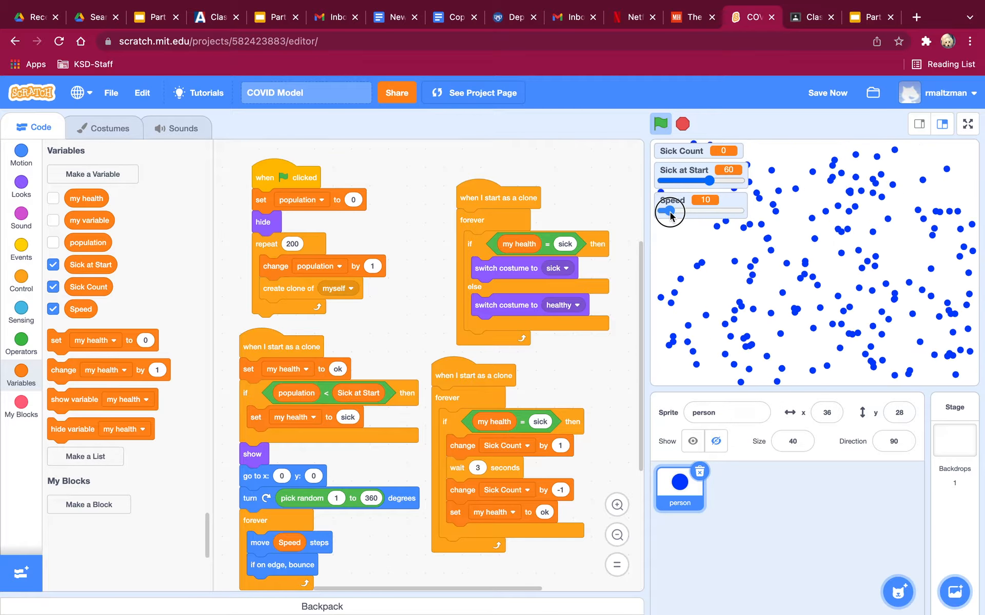
drag(669, 212, 677, 212)
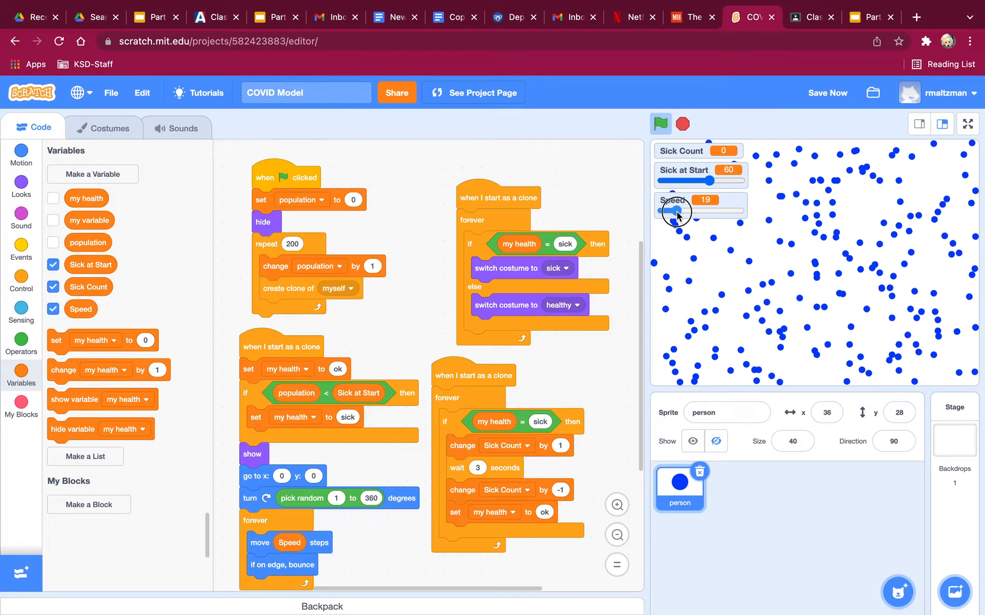
drag(675, 213, 680, 212)
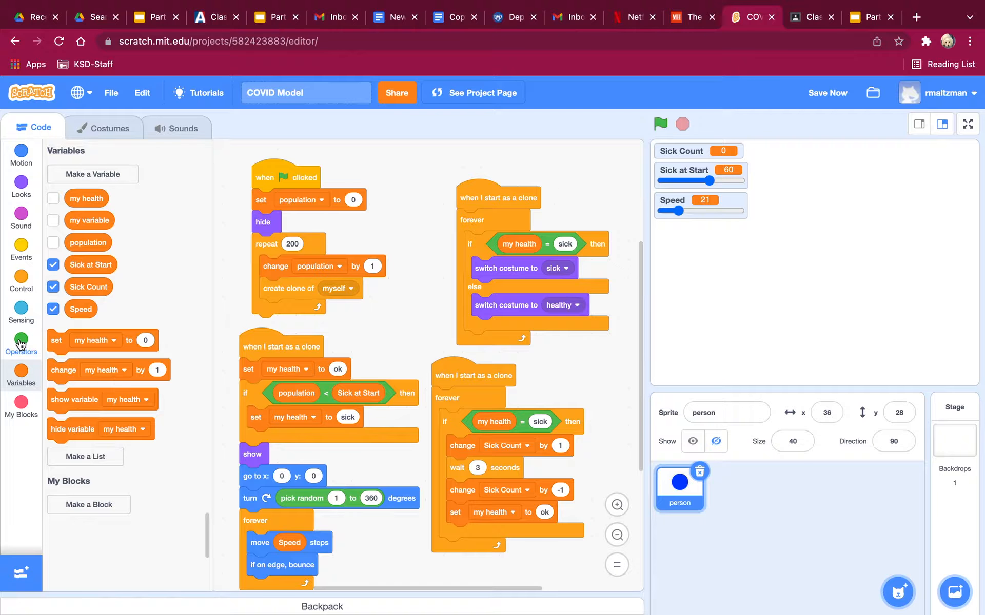
Make each clone move Speed divided by 10 steps.
click(21, 340)
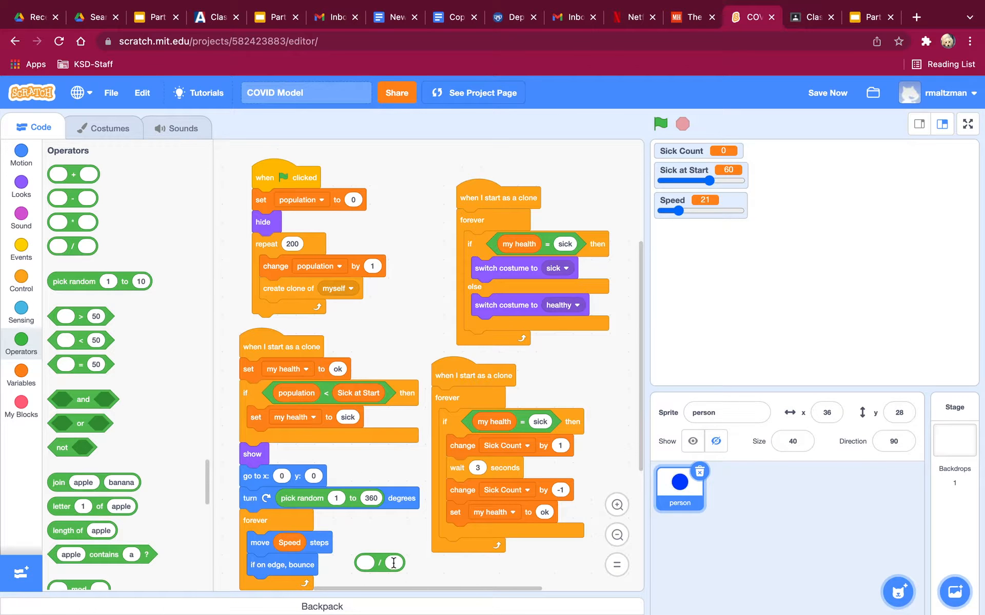
text(10)
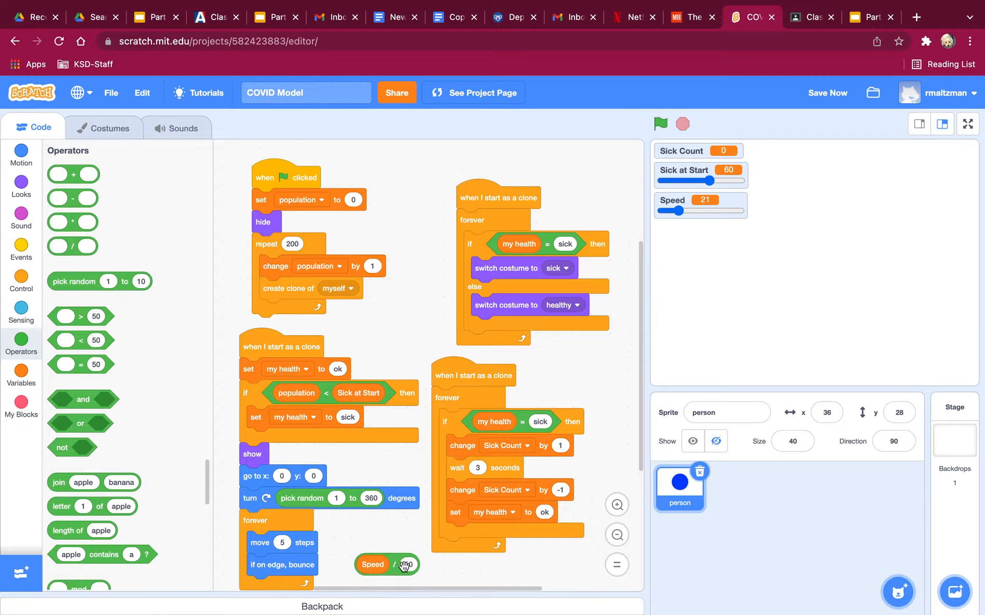
drag(386, 564, 292, 544)
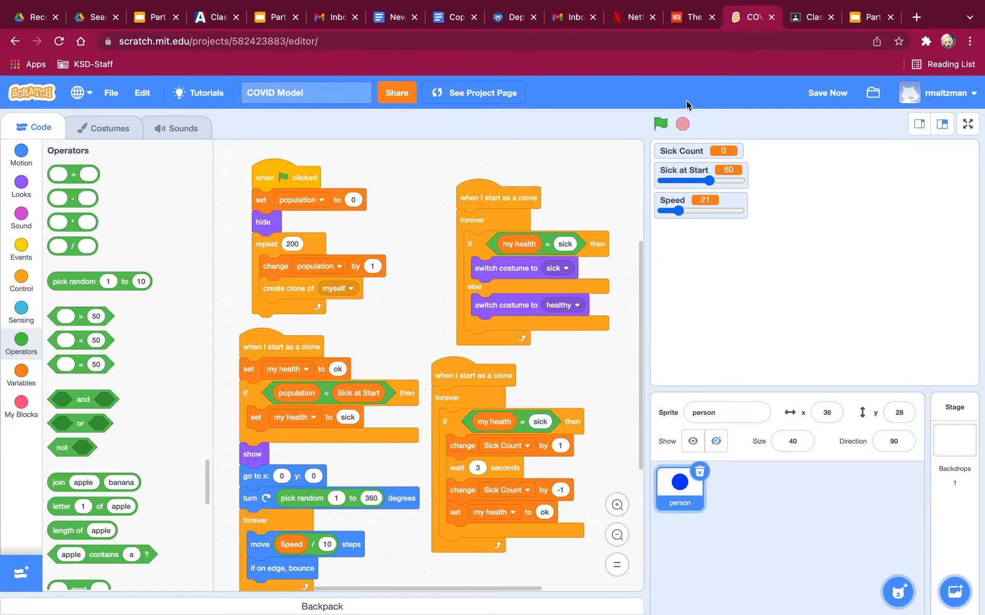
Test the Speed slider from 100 down to 4 with the new formula, then stop the simulation.
drag(676, 212, 742, 220)
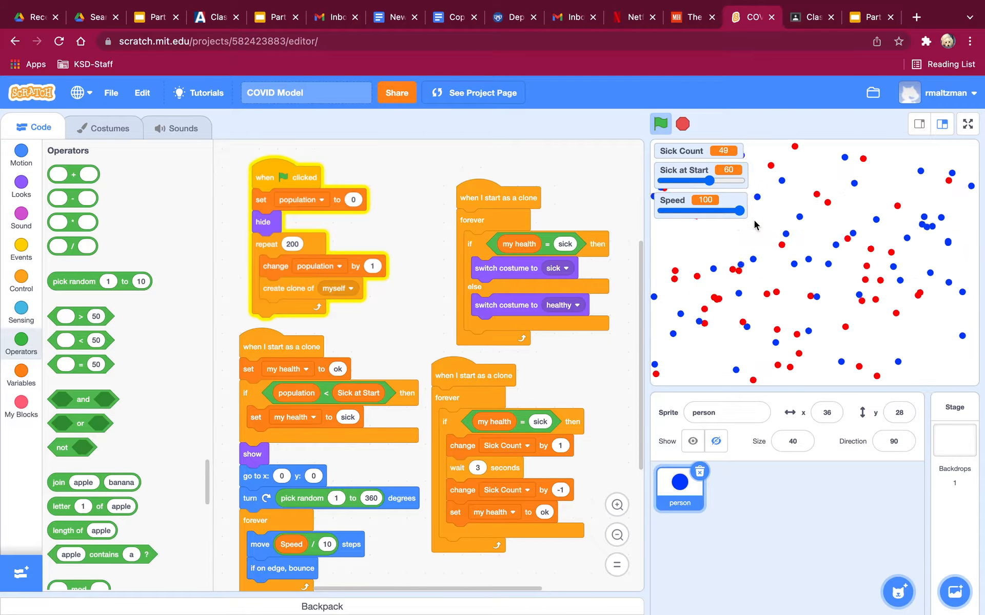
drag(729, 215, 693, 215)
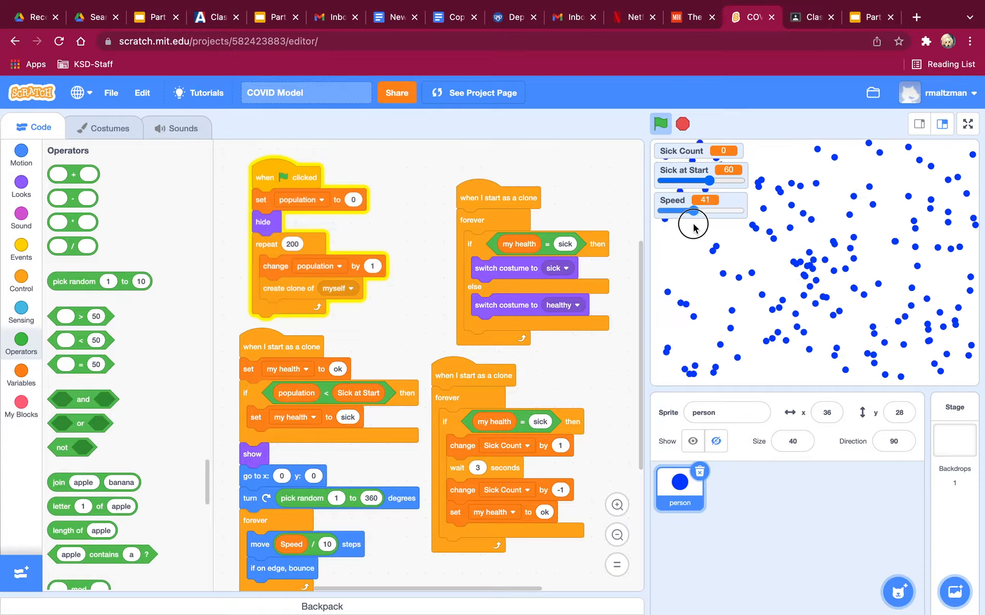
drag(694, 213, 662, 213)
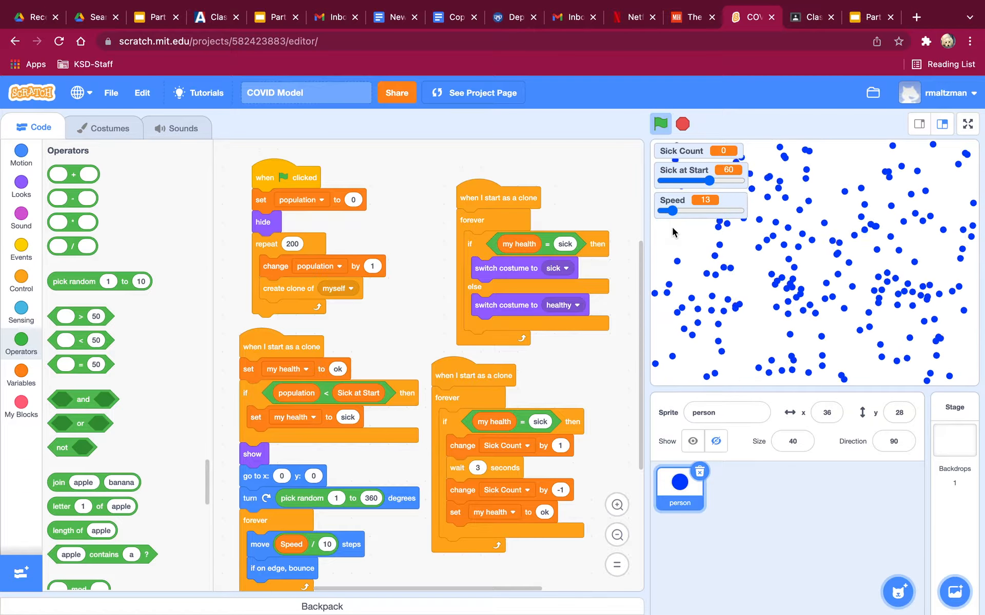
drag(700, 213, 668, 213)
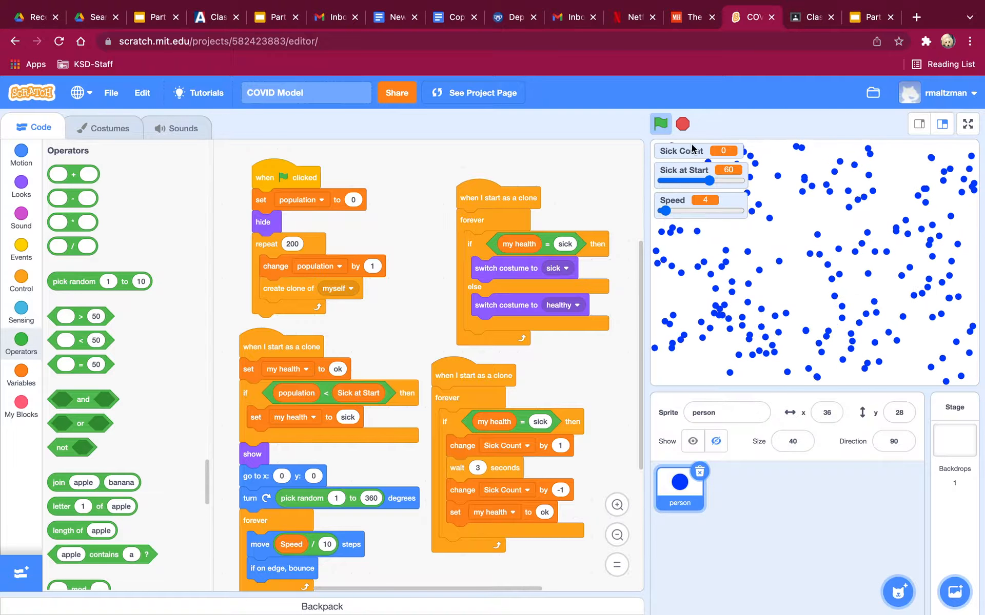
click(682, 125)
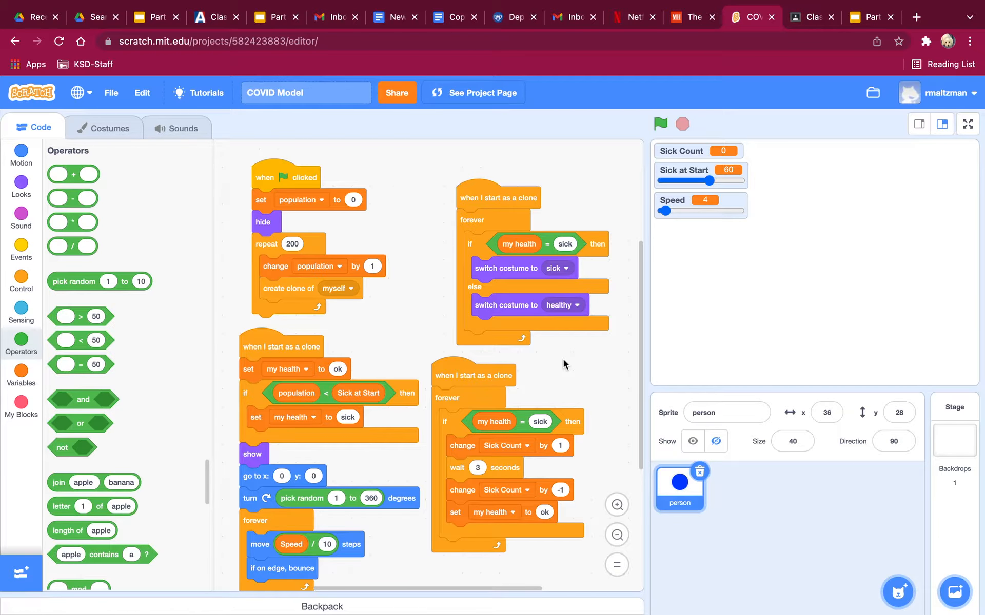
Build the clone's sick branch with a wait of 3, then create a global Recovery Time variable.
scroll(down, 3)
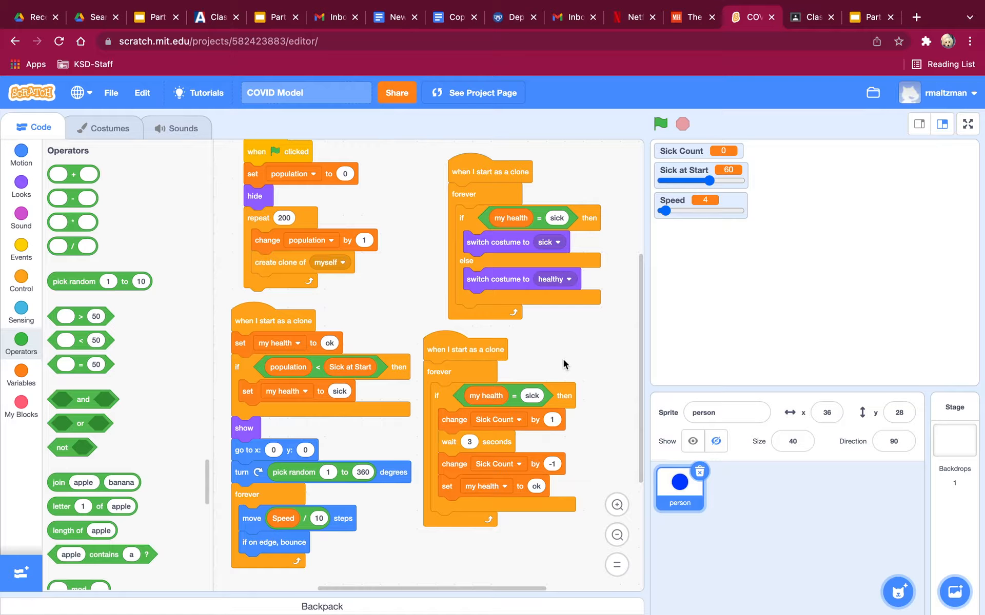
mouse_move(479, 427)
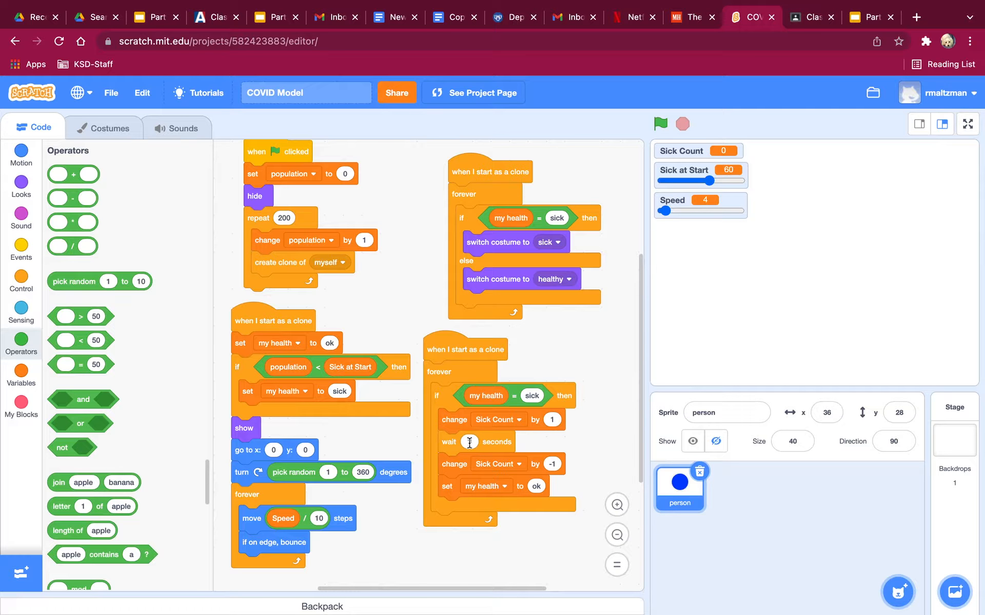
text(3)
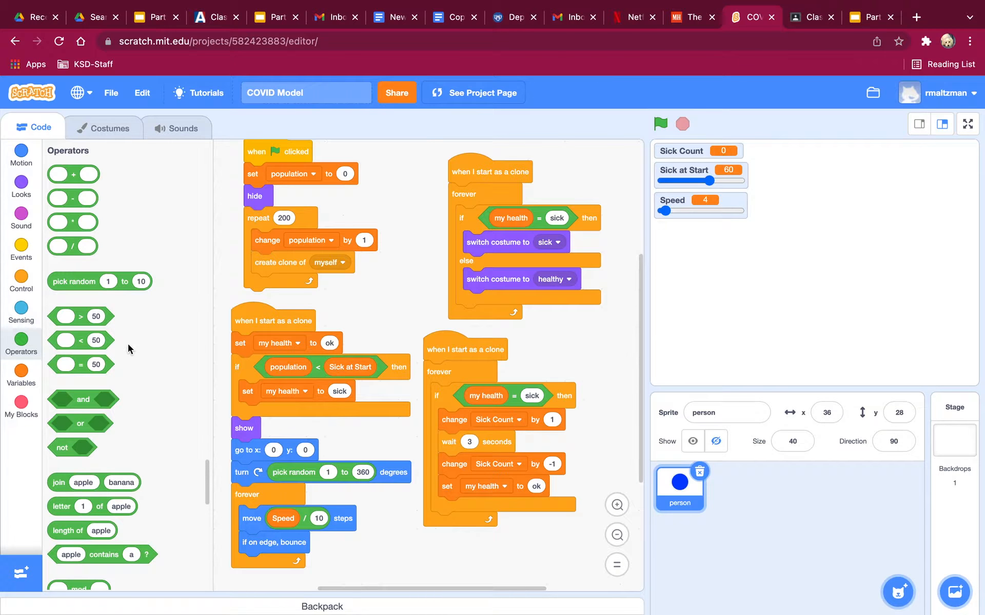
click(21, 370)
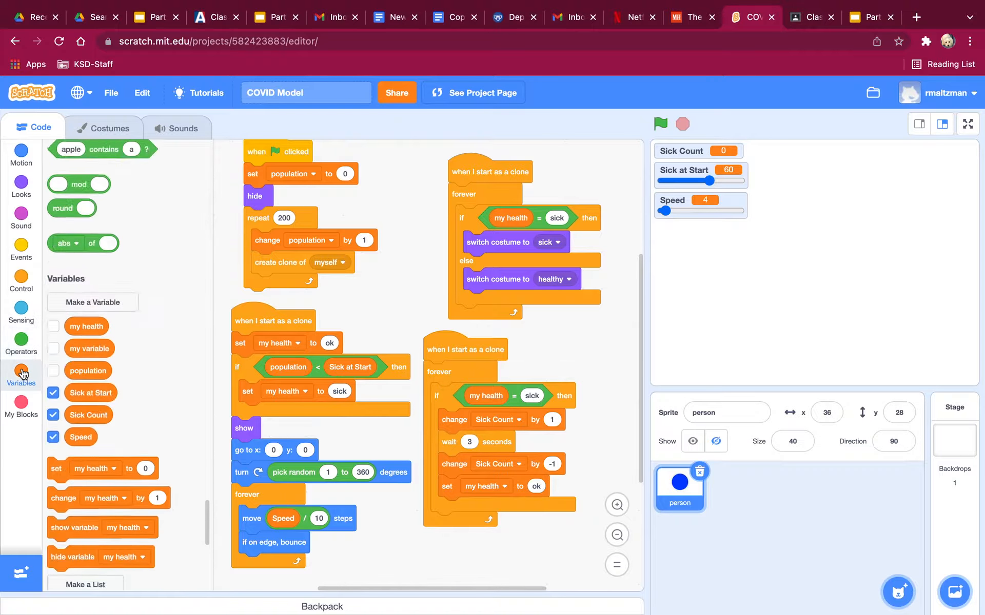
click(92, 302)
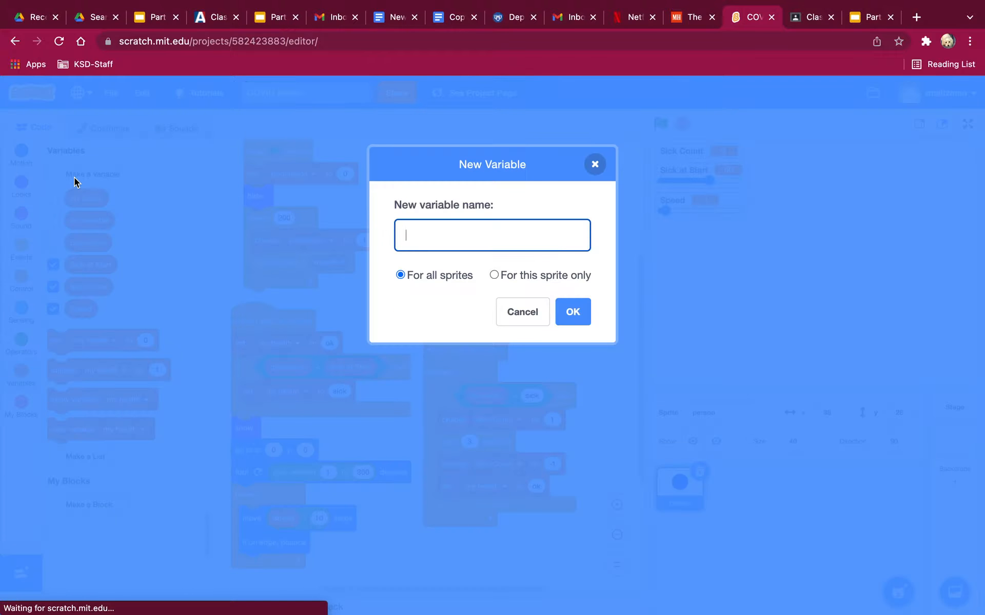
text(Recovery Time)
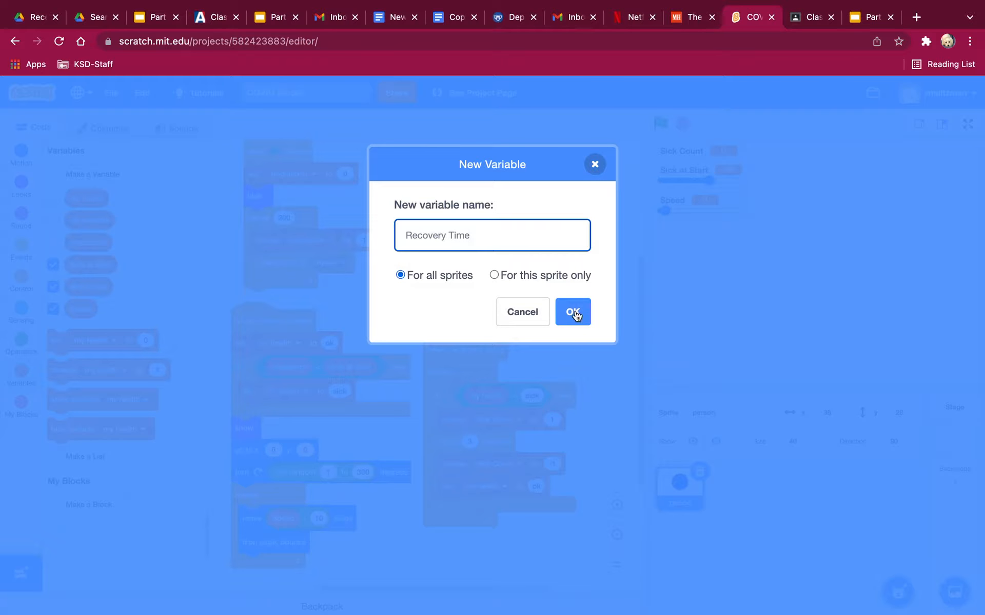
click(571, 312)
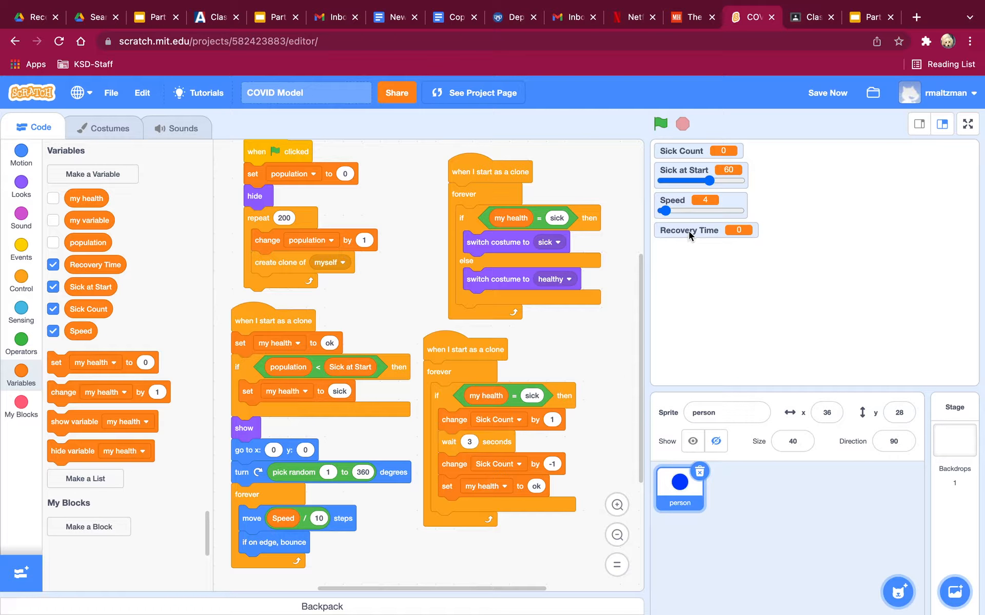
Show Recovery Time as a stage slider and sweep it up to 100 and back to 0.
right_click(689, 230)
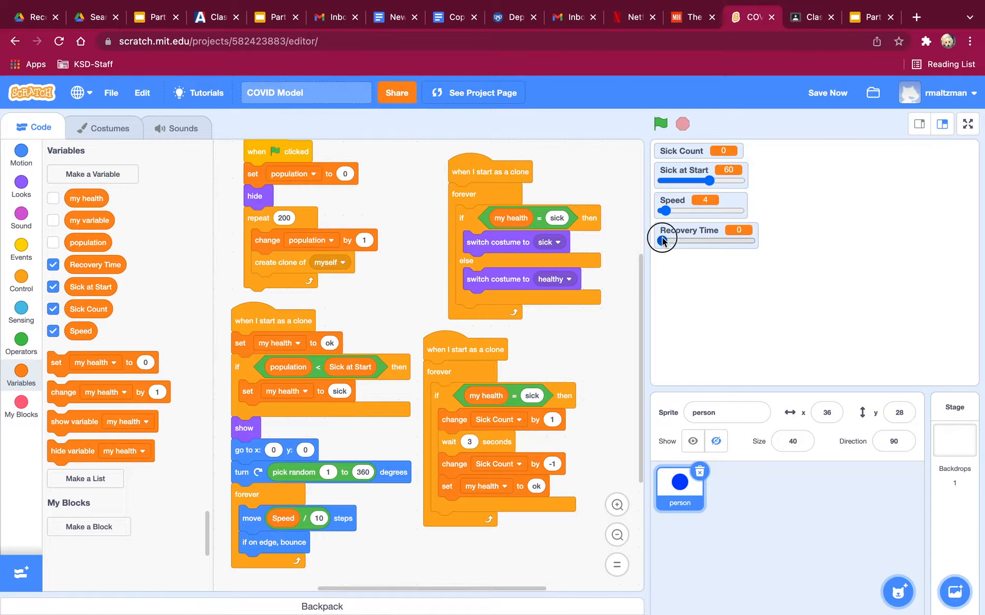
drag(662, 241, 751, 241)
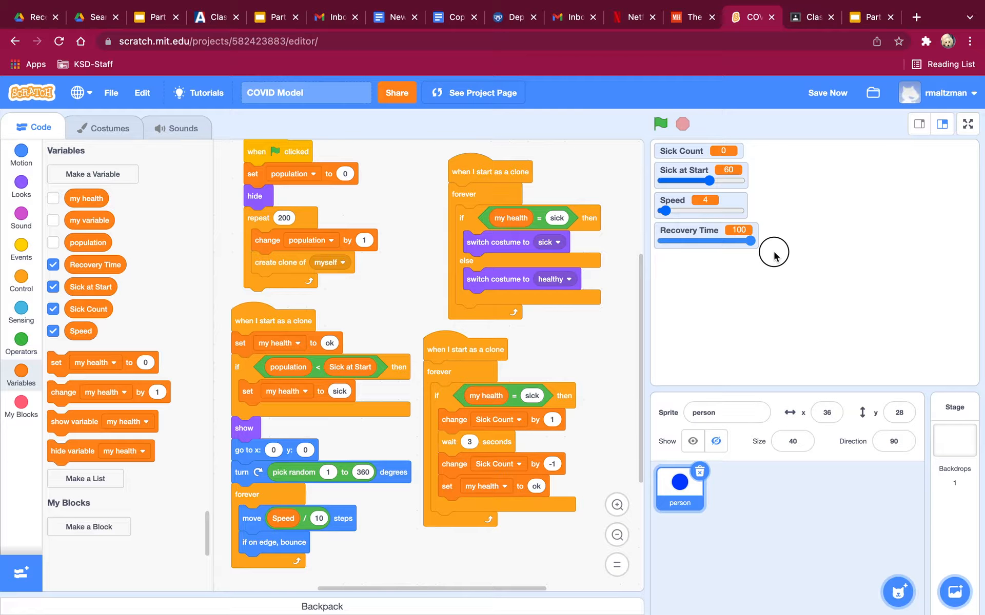
drag(751, 243, 659, 243)
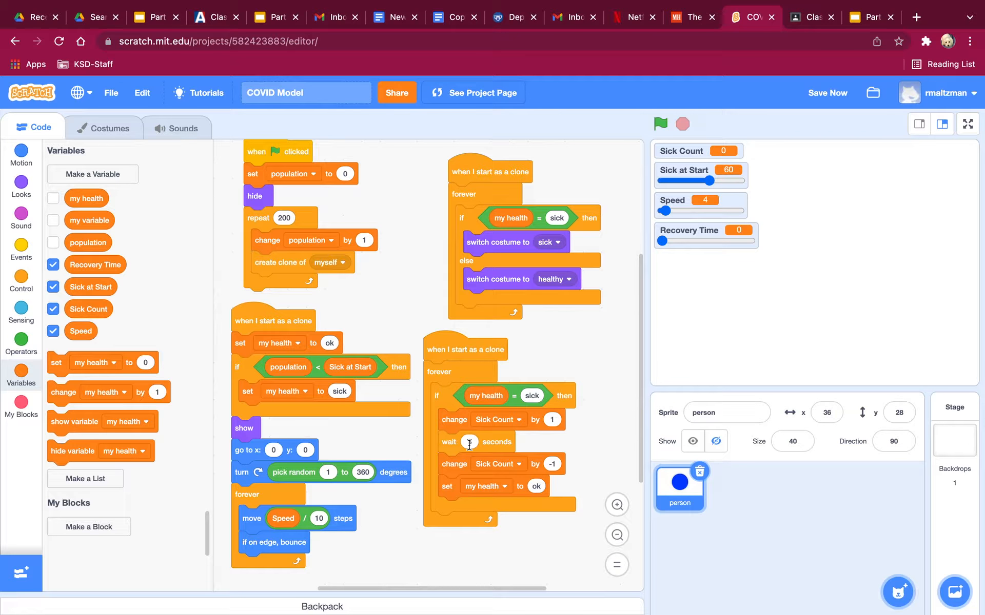
Make the sick clone wait Recovery Time divided by 10 seconds, run briefly, then stop.
click(20, 341)
text(10)
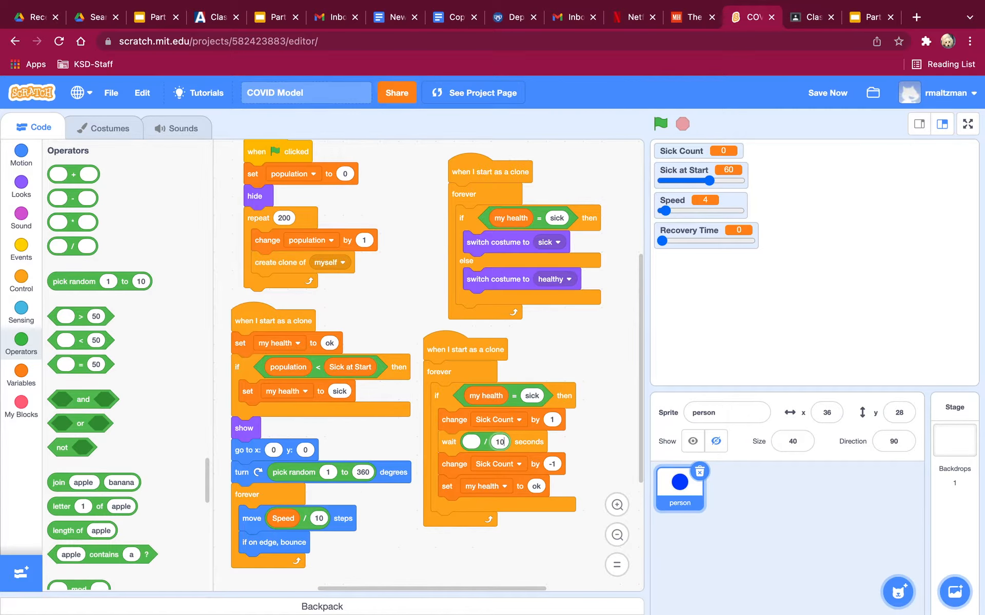
click(20, 369)
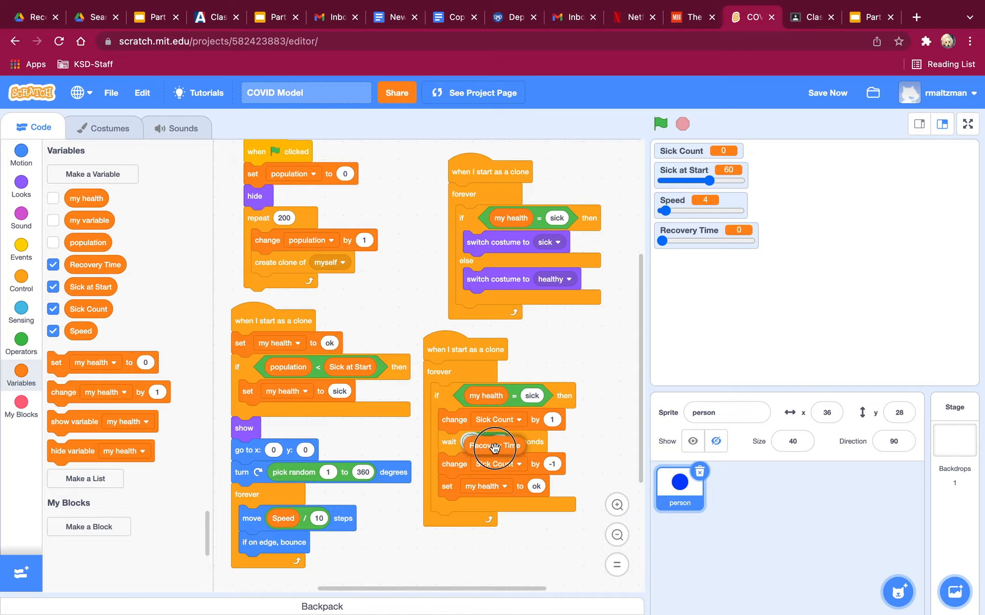
click(660, 124)
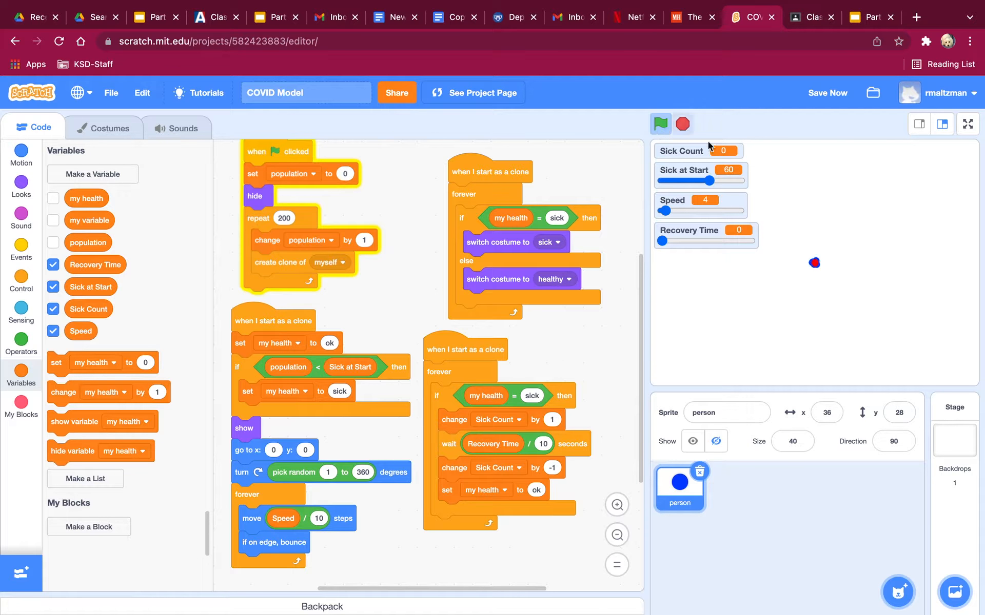
click(660, 123)
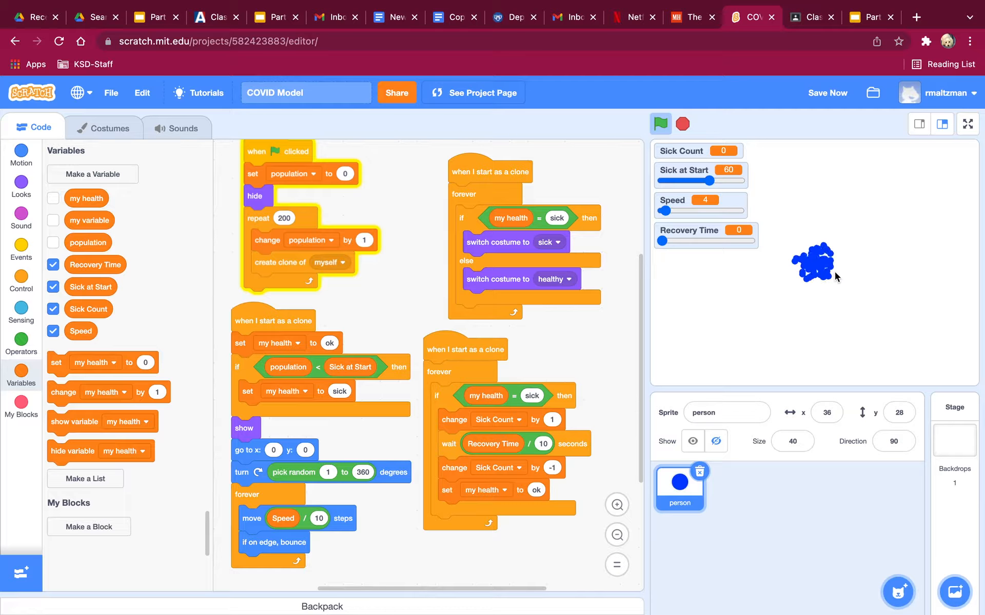
click(682, 123)
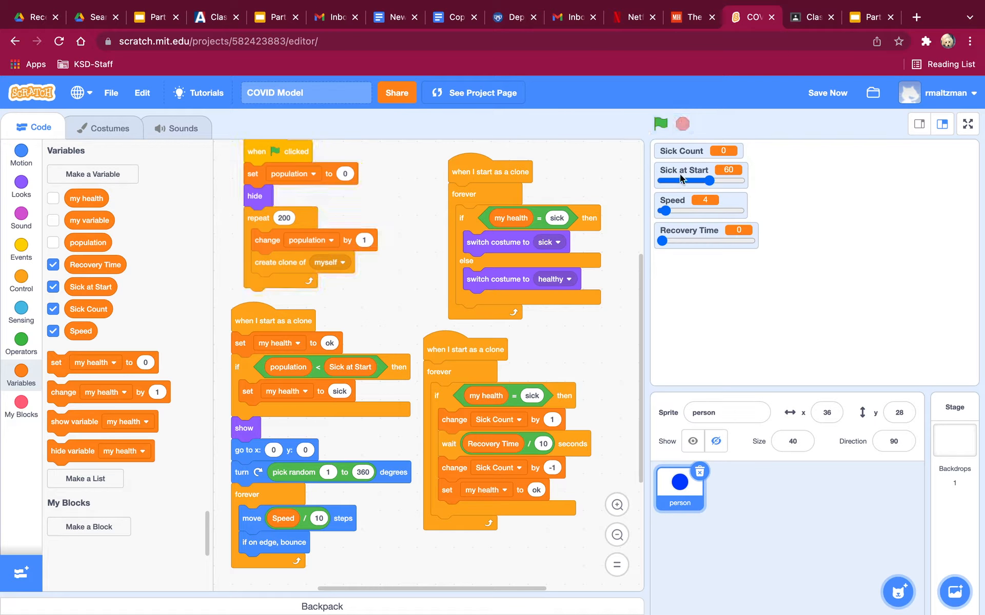
mouse_move(684, 190)
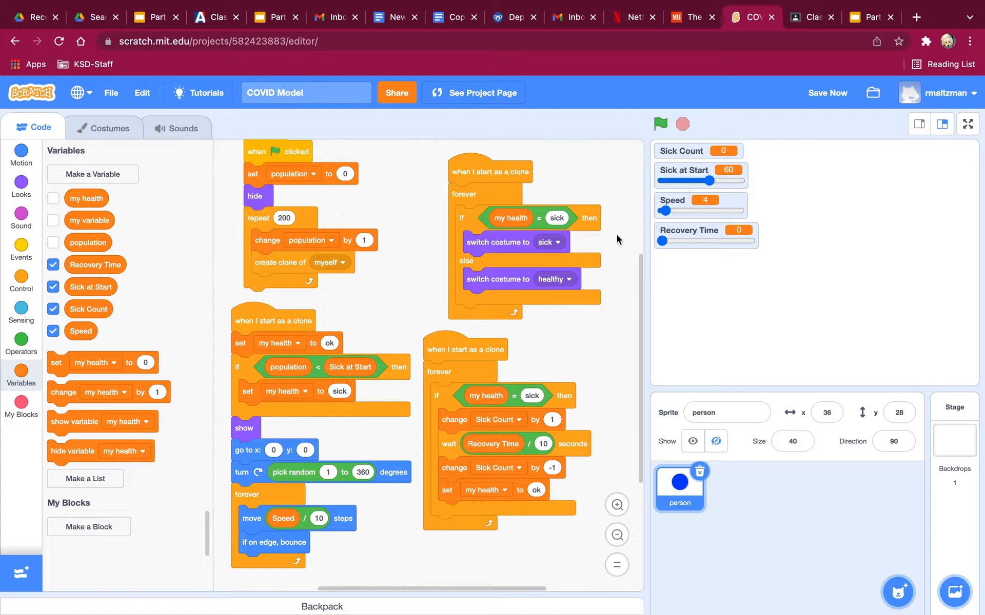
mouse_move(582, 340)
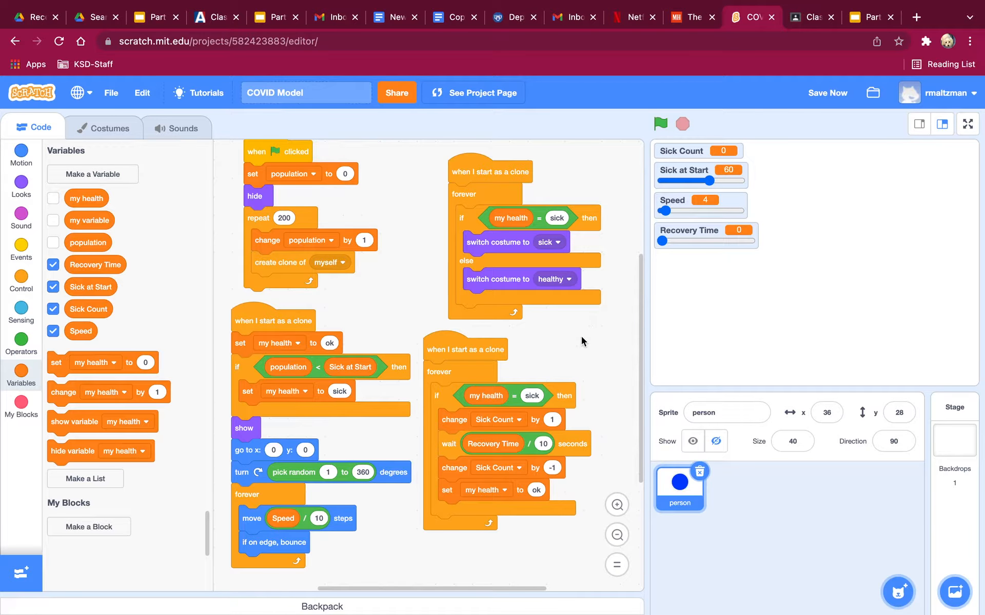
mouse_move(667, 233)
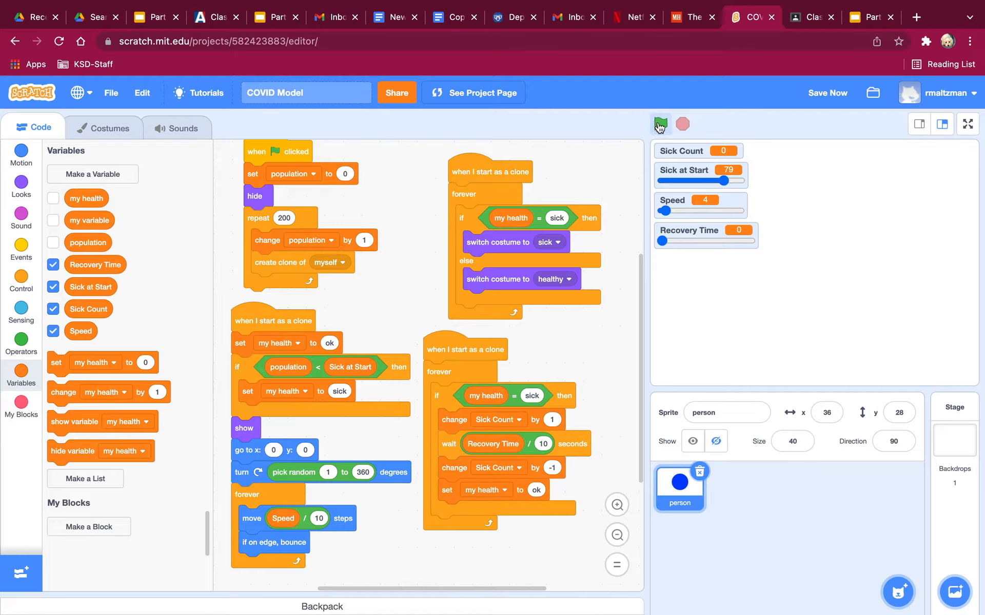
Run with Sick at Start 79, Speed 28 and Recovery Time 100, reaching Sick Count 78, then stop.
click(660, 124)
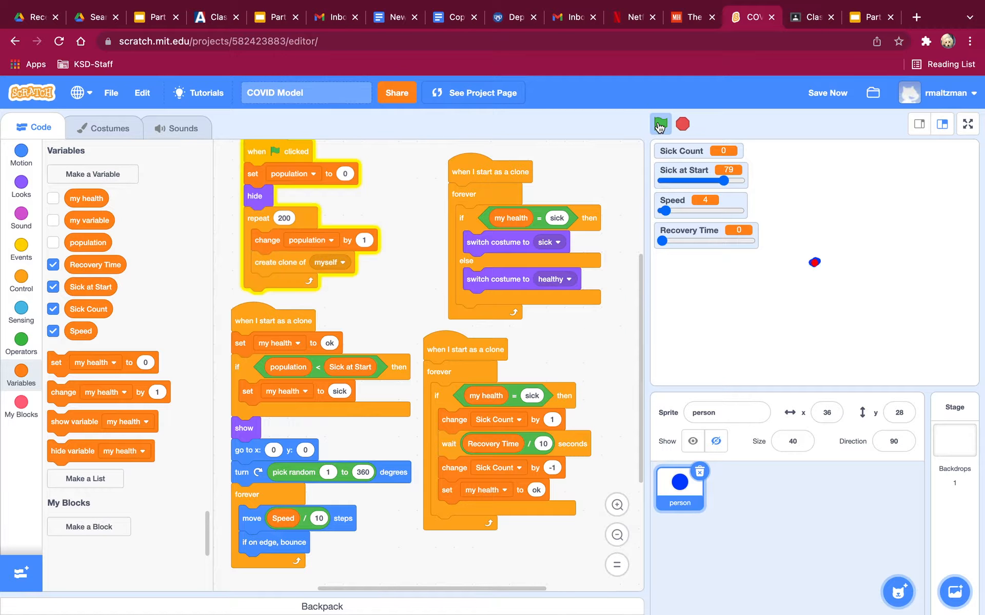
click(660, 123)
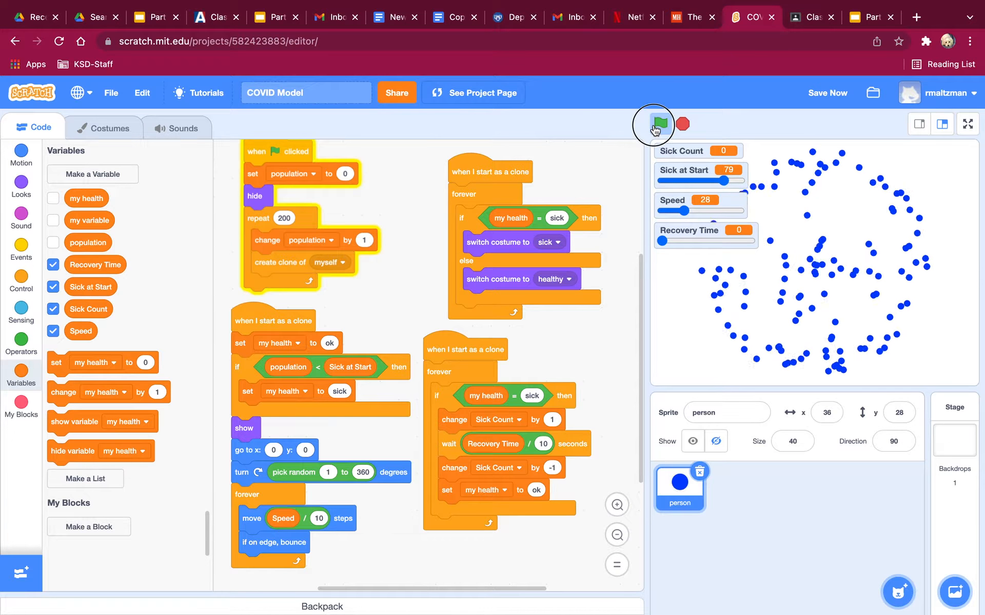
click(660, 124)
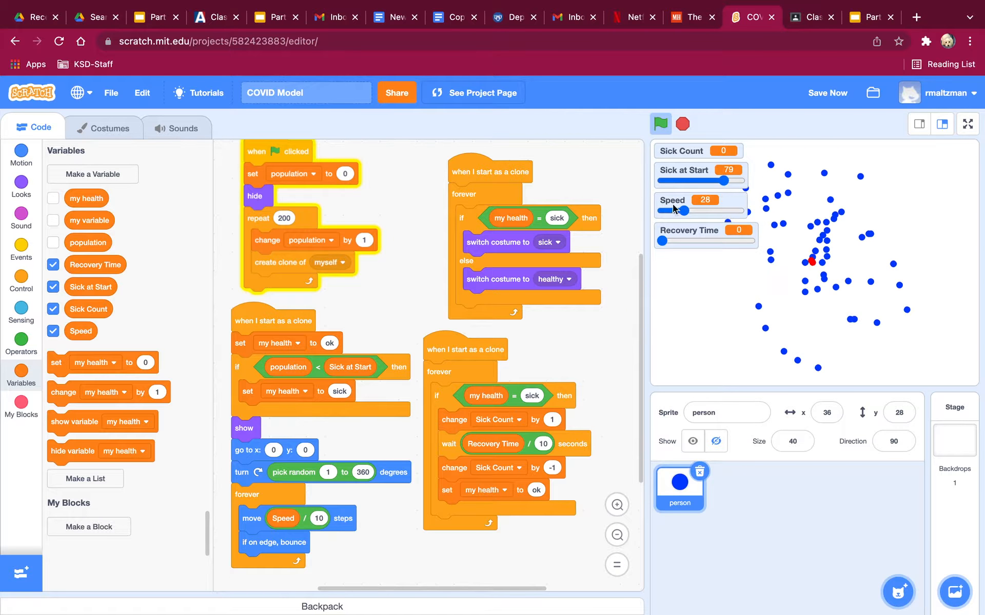
drag(659, 242, 761, 242)
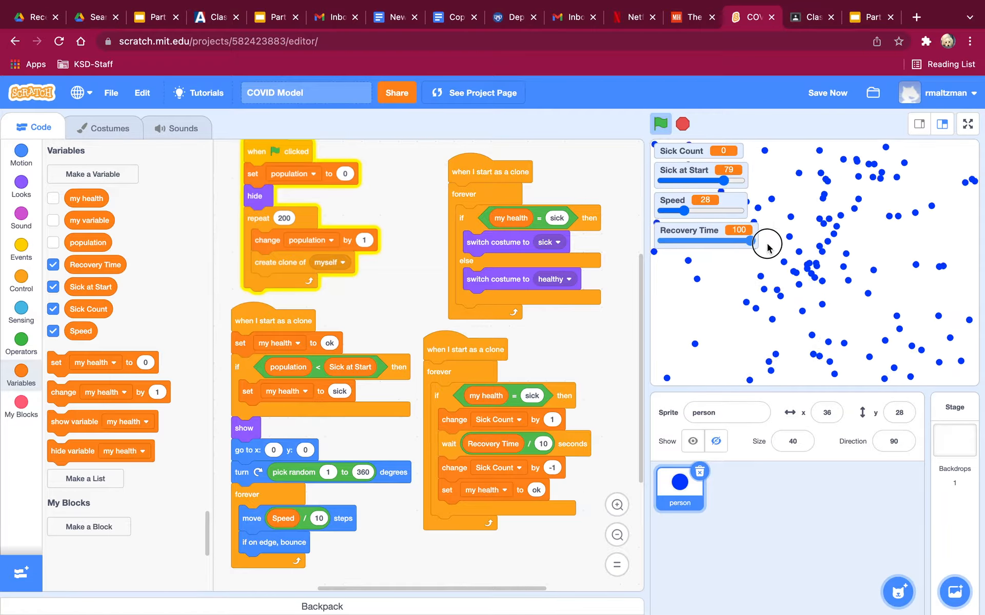
click(660, 123)
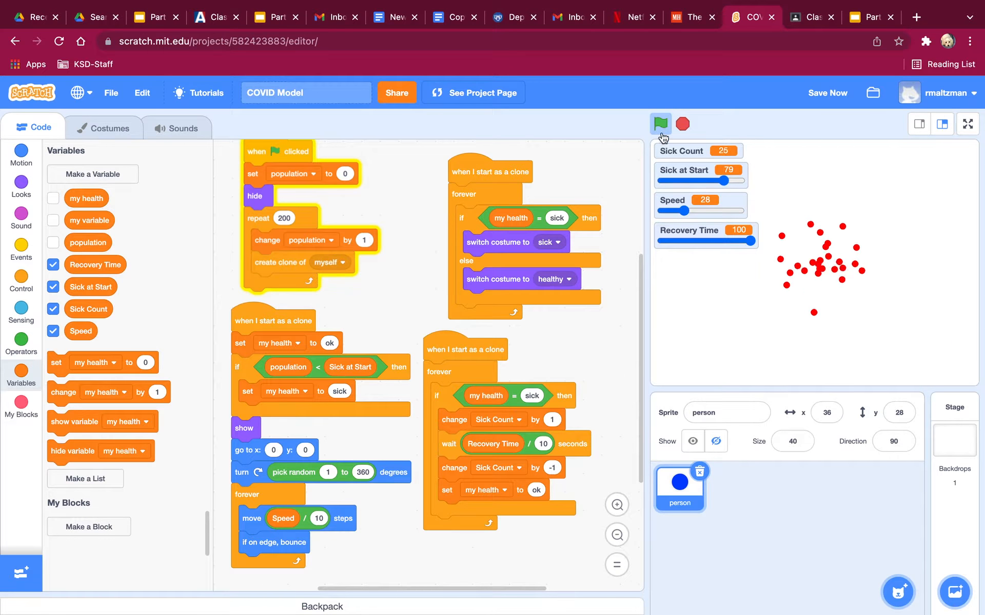
click(660, 123)
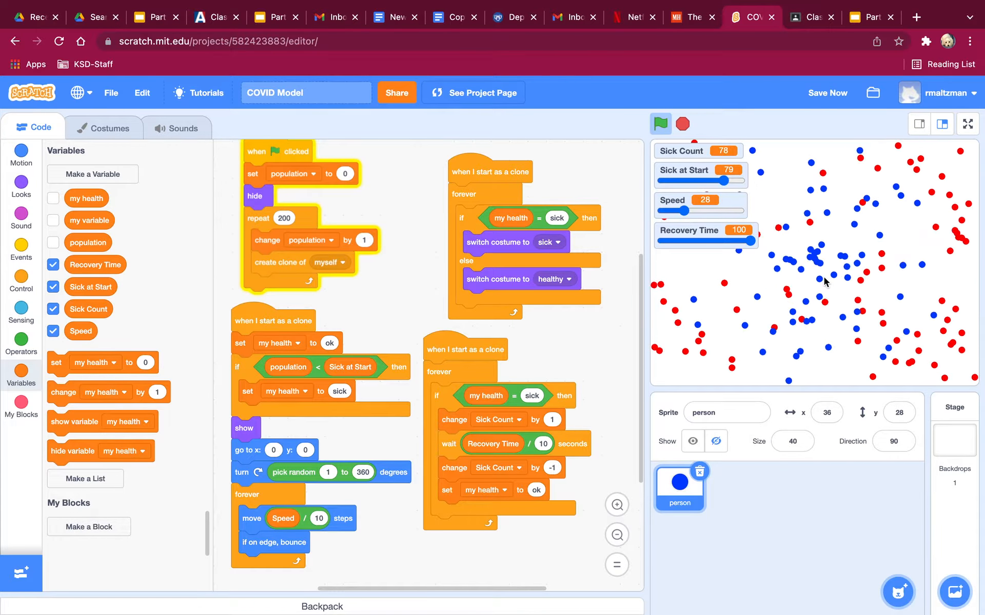
click(683, 123)
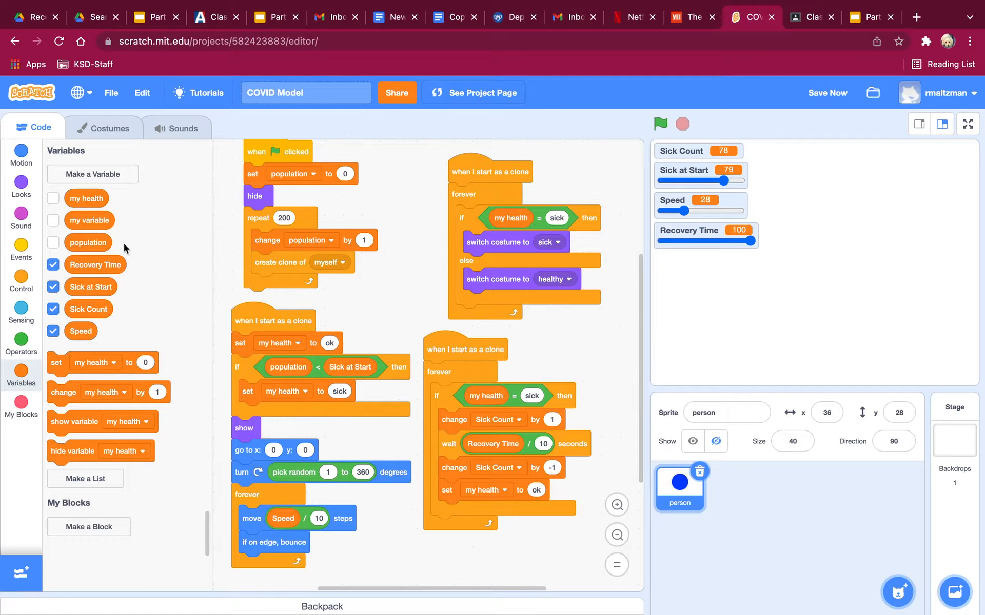
mouse_move(111, 129)
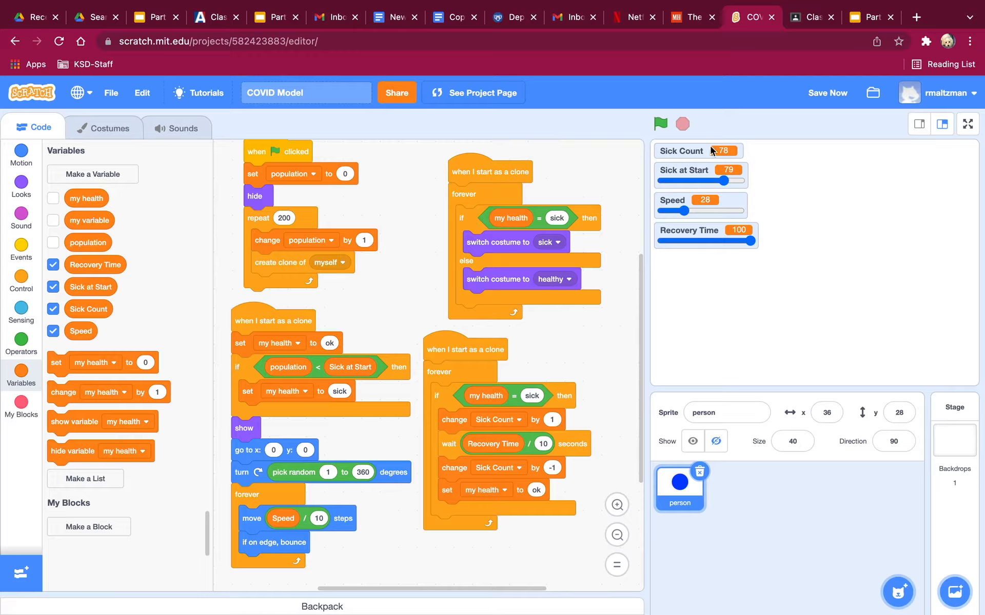
Create a global variable named % Sick, shown as 0 on the stage.
click(92, 174)
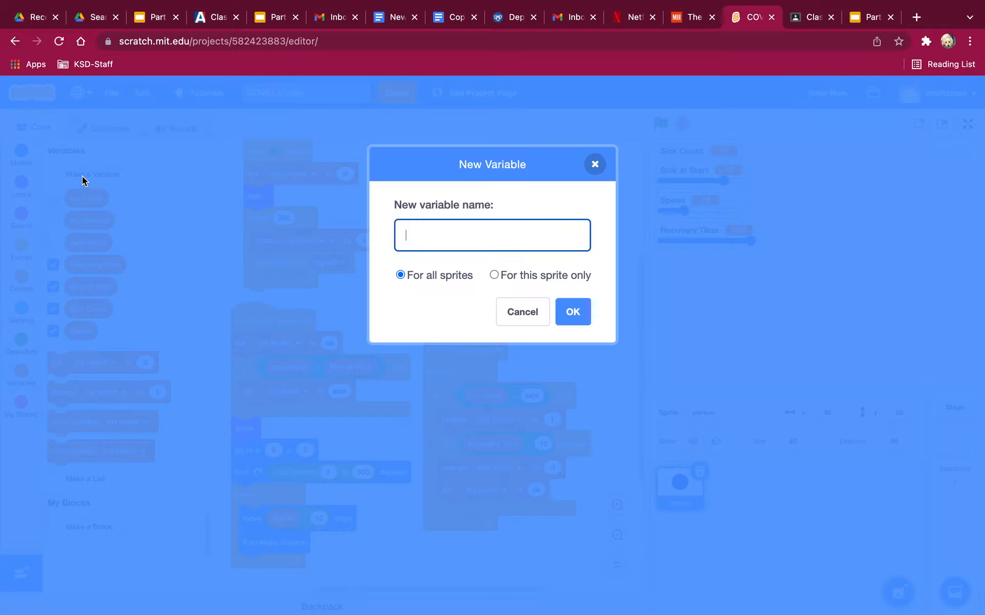
text(%)
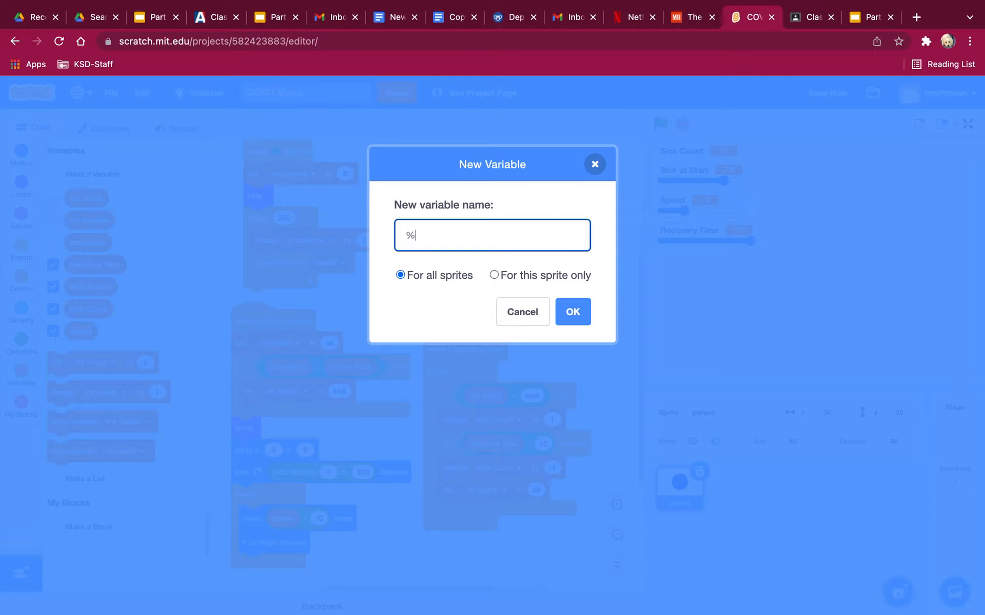
text(s)
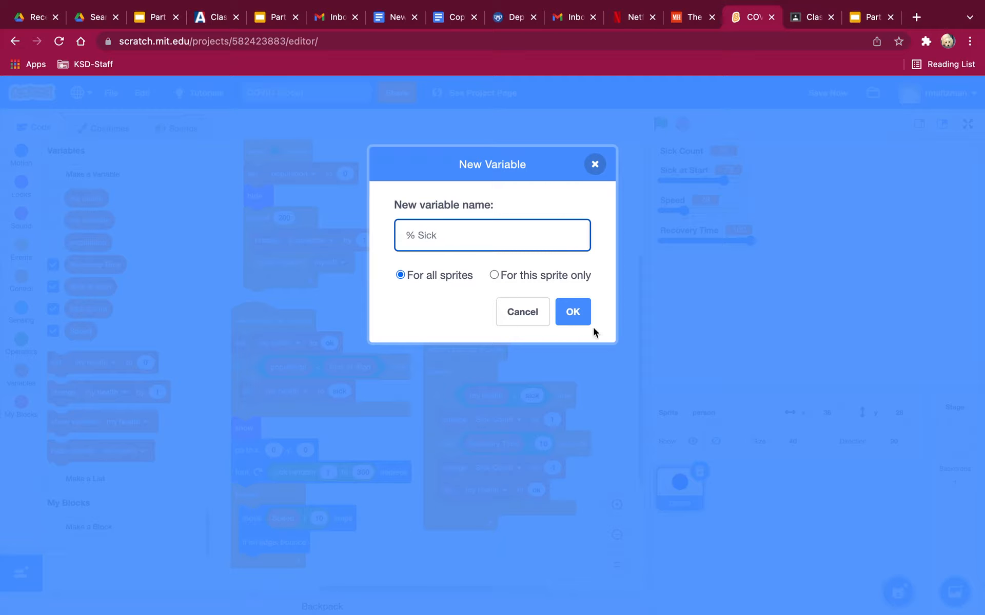
click(571, 312)
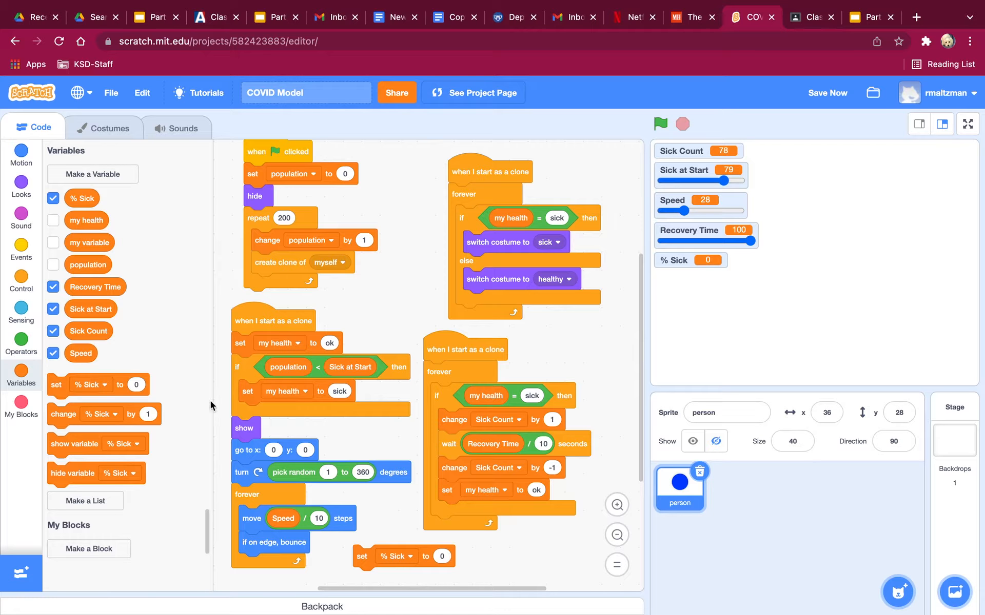
Build a Sick Count divided by 200 operator from the Operators and Variables palettes.
click(20, 345)
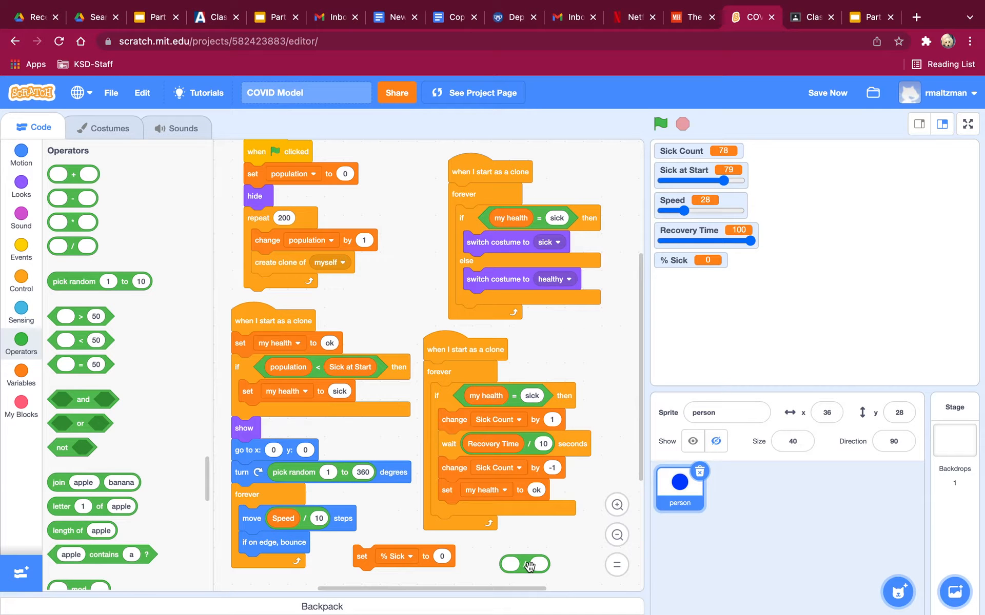
click(21, 370)
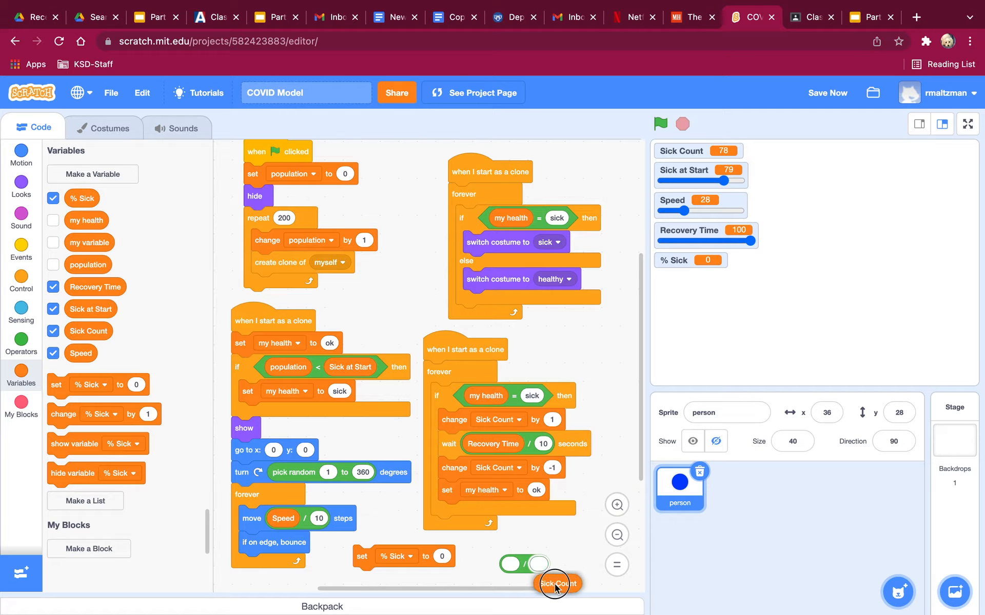
click(555, 583)
text(200)
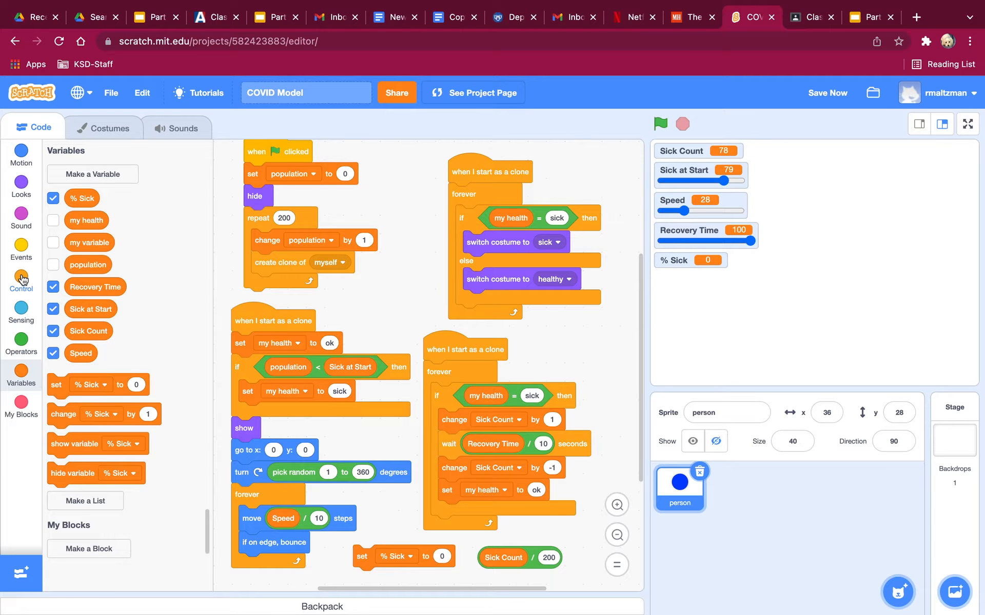
click(21, 342)
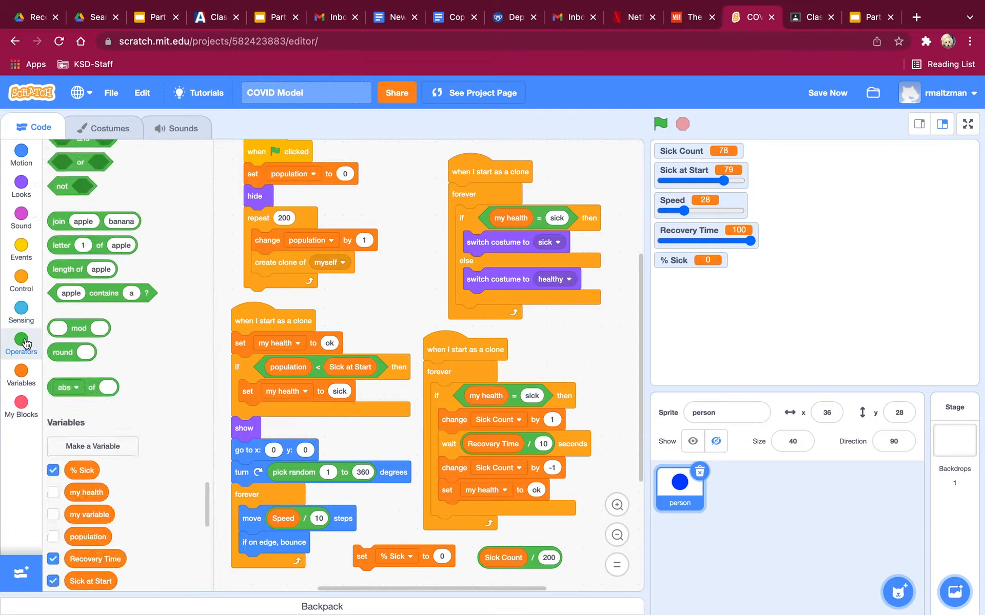
click(20, 344)
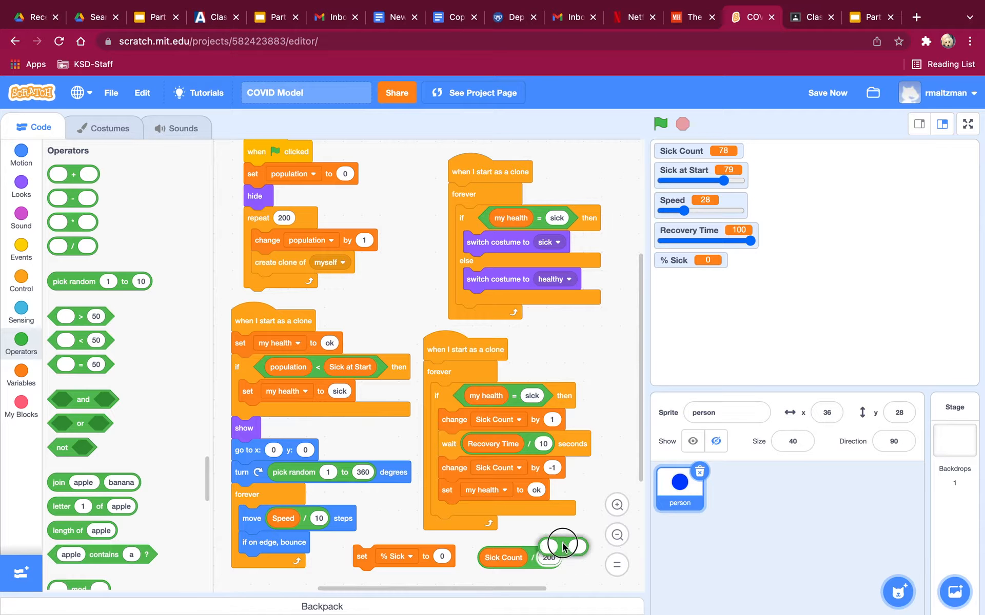
Multiply Sick Count / 200 by 100 and drop the result into the set % Sick block.
click(550, 558)
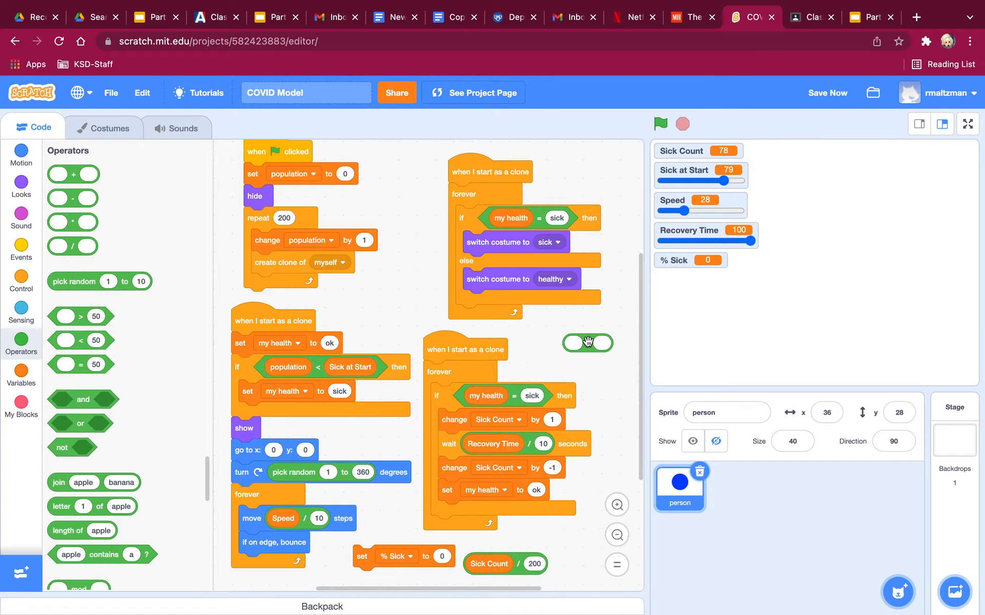
click(587, 343)
text(100)
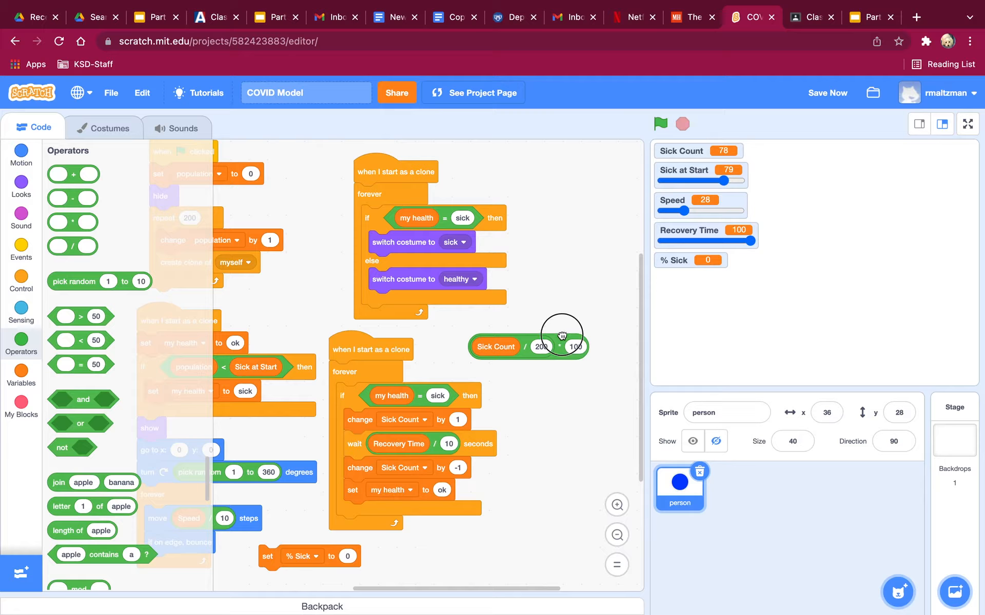
drag(559, 335, 448, 559)
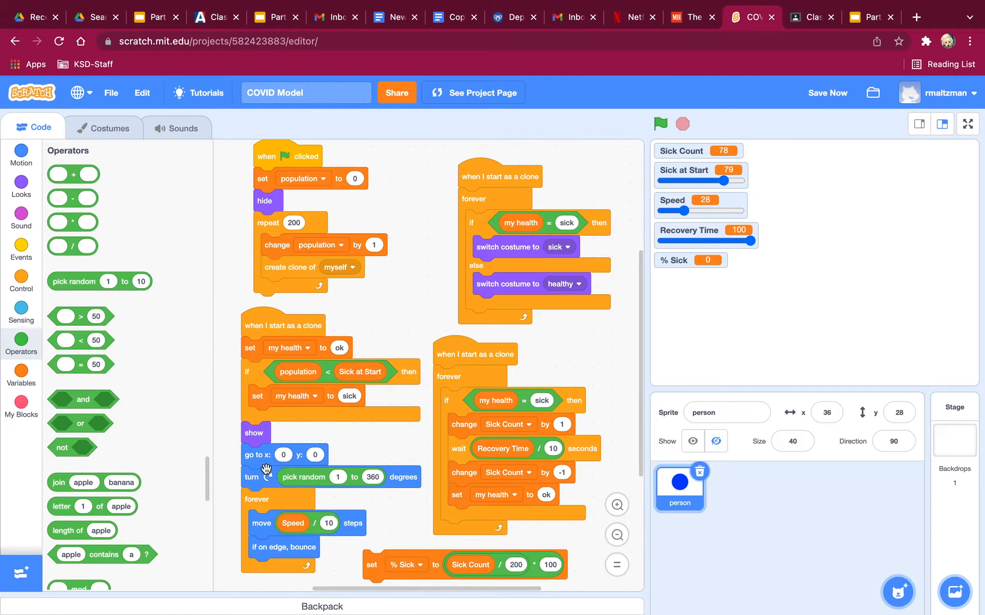
scroll(down, 3)
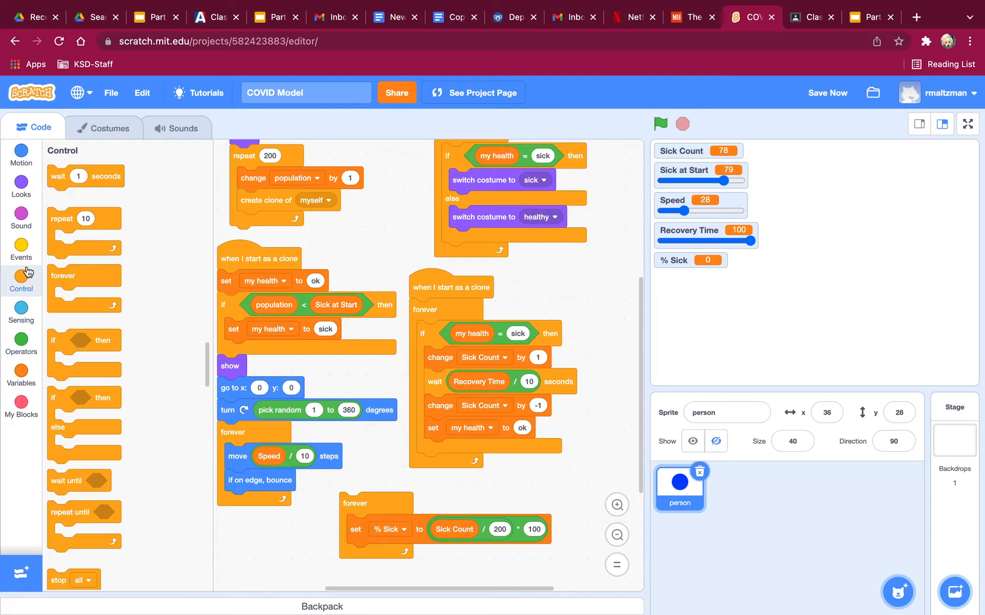
Start the % Sick loop from a 'when green flag clicked' hat and test-run it (% Sick 78).
click(20, 247)
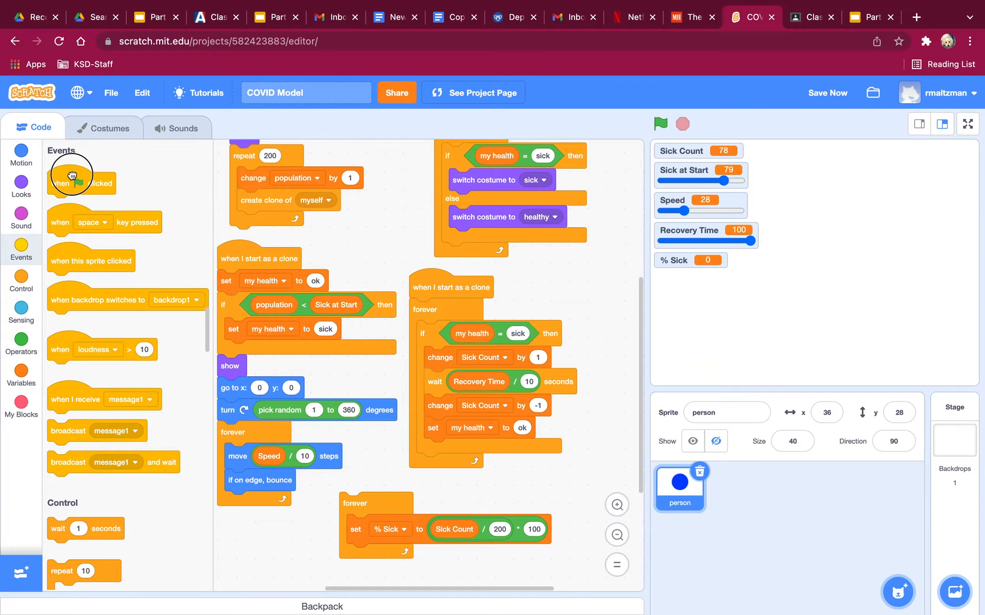
click(21, 217)
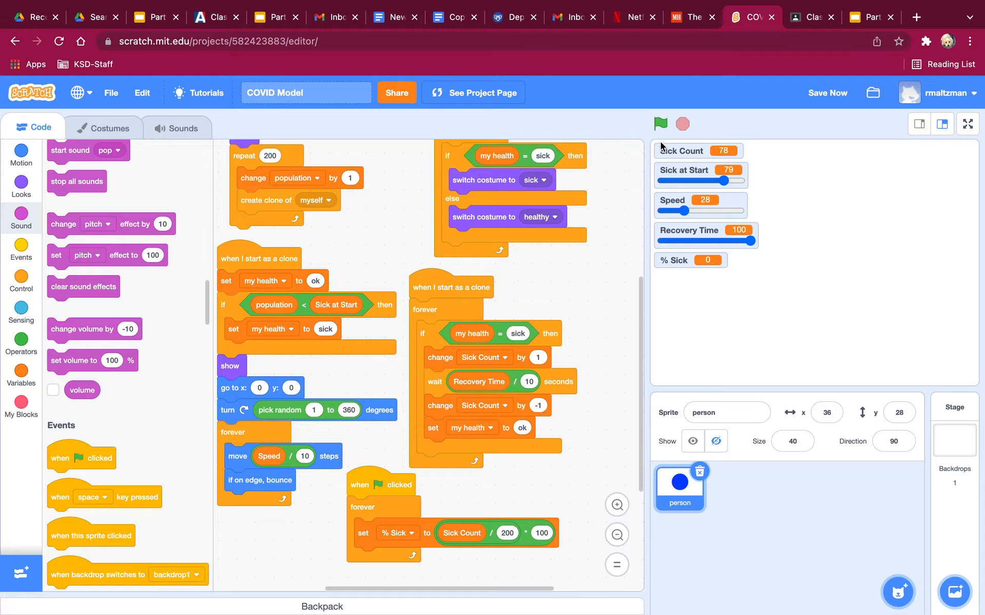
click(660, 123)
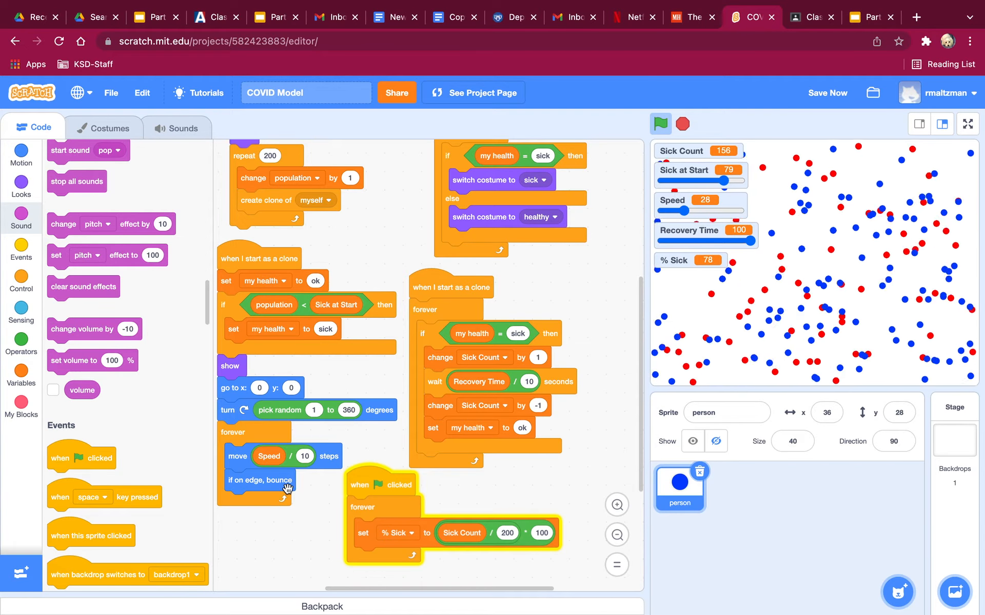
Wrap the % Sick expression in round so it reads round(Sick Count/200*100), then rerun (39).
click(21, 345)
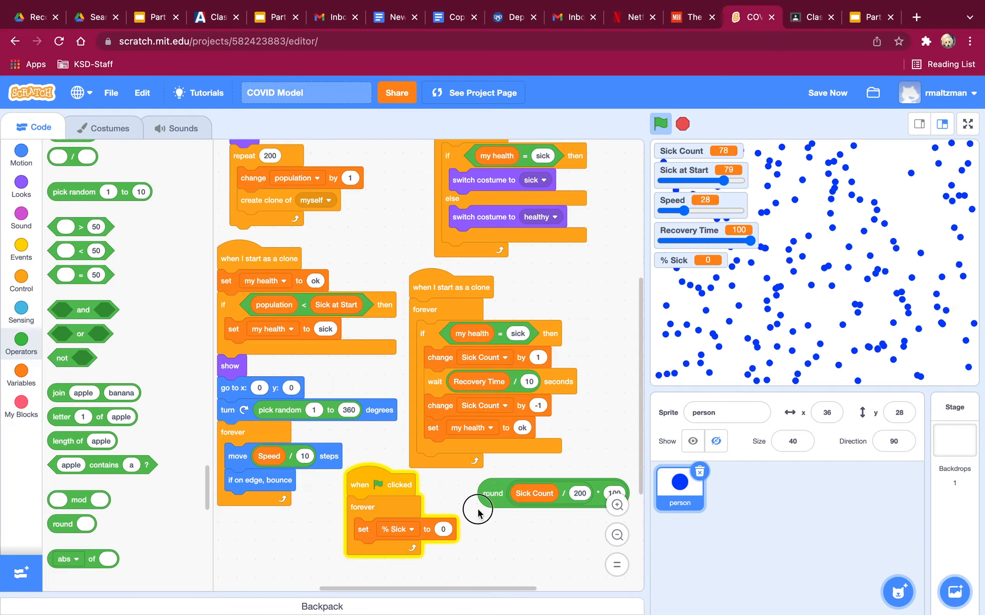
click(660, 124)
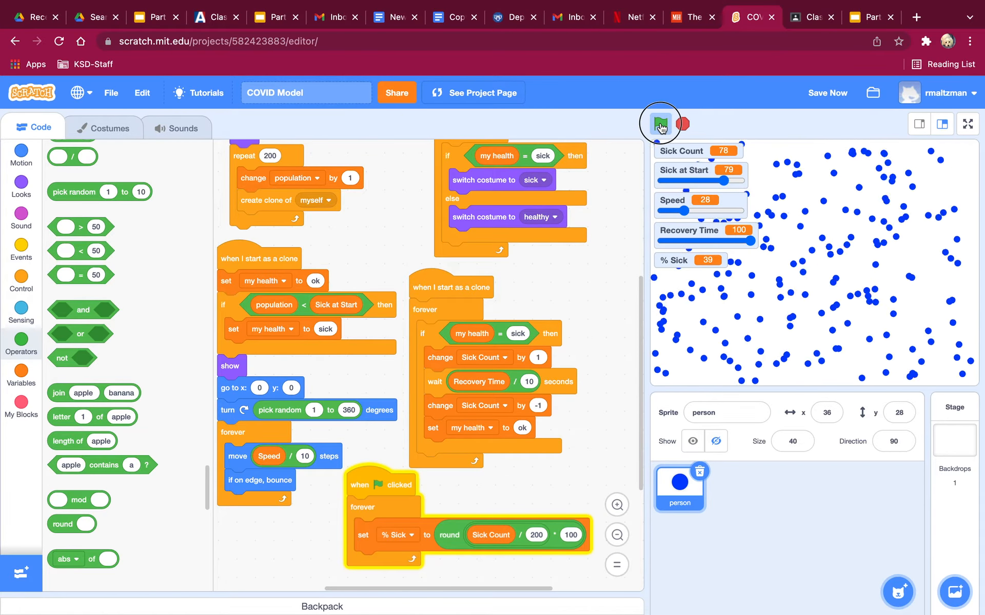
click(659, 123)
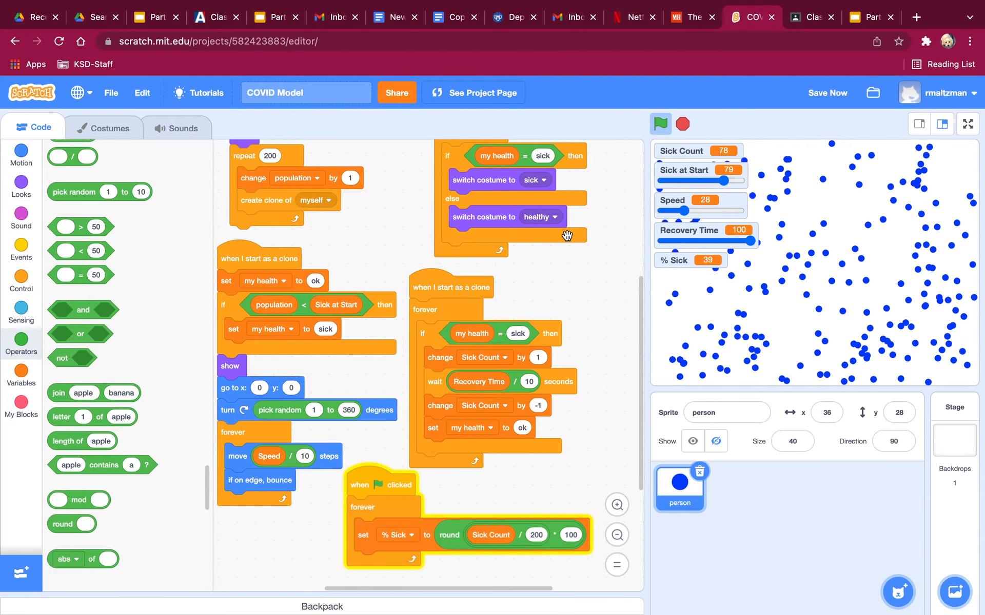
Run the simulation once more and stop it.
click(660, 123)
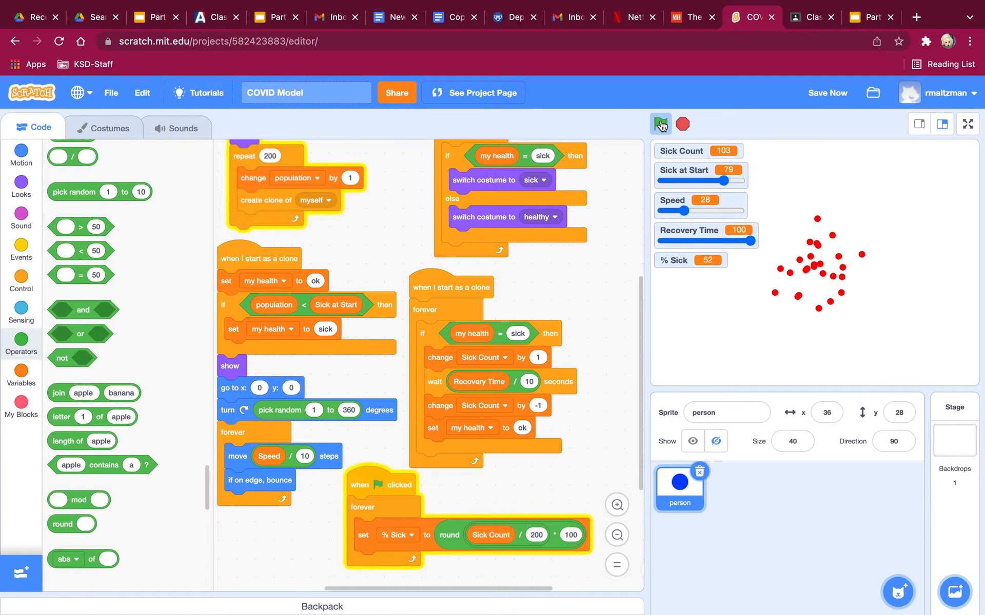
click(660, 124)
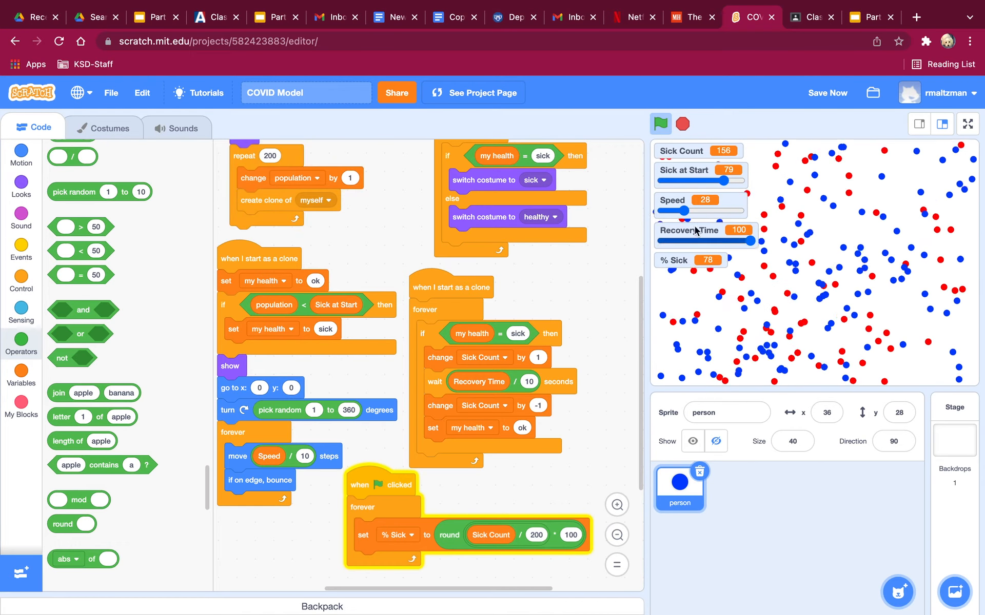
click(660, 123)
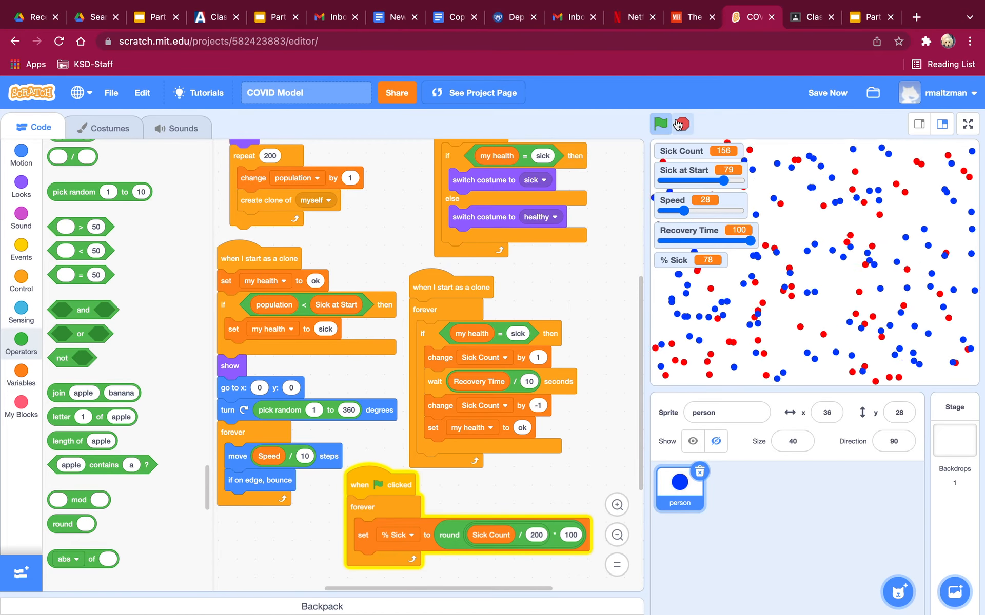
Lower Sick at Start to 50 and rerun, giving Sick Count 194 and % Sick 97.
drag(723, 180, 710, 180)
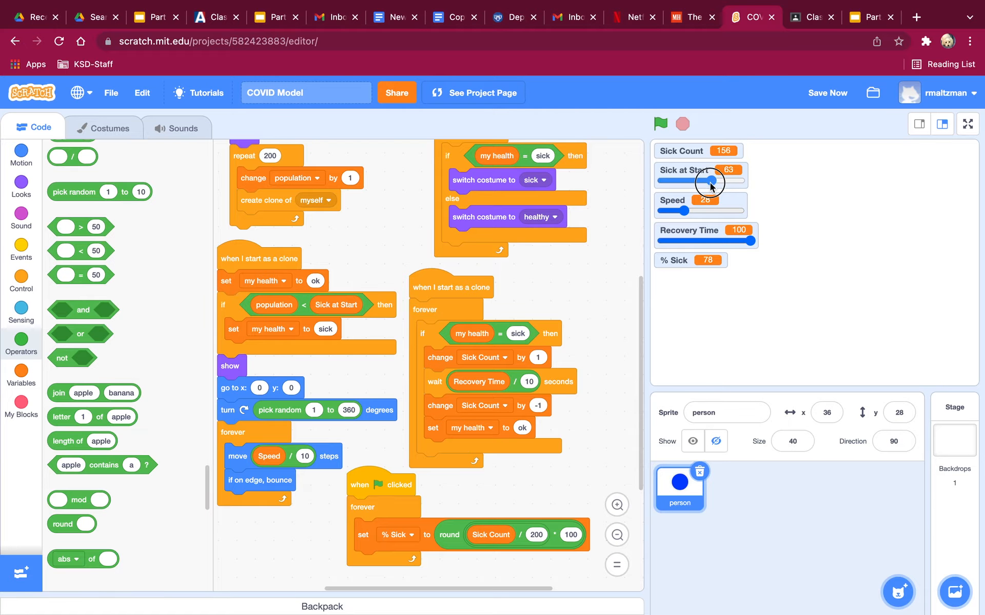
drag(710, 182, 701, 181)
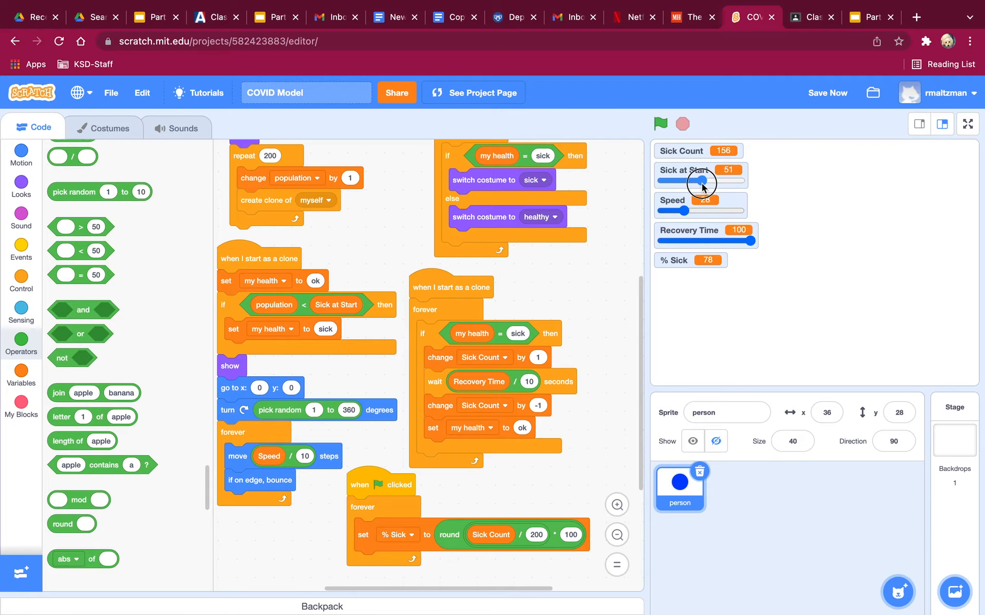
drag(694, 181, 702, 181)
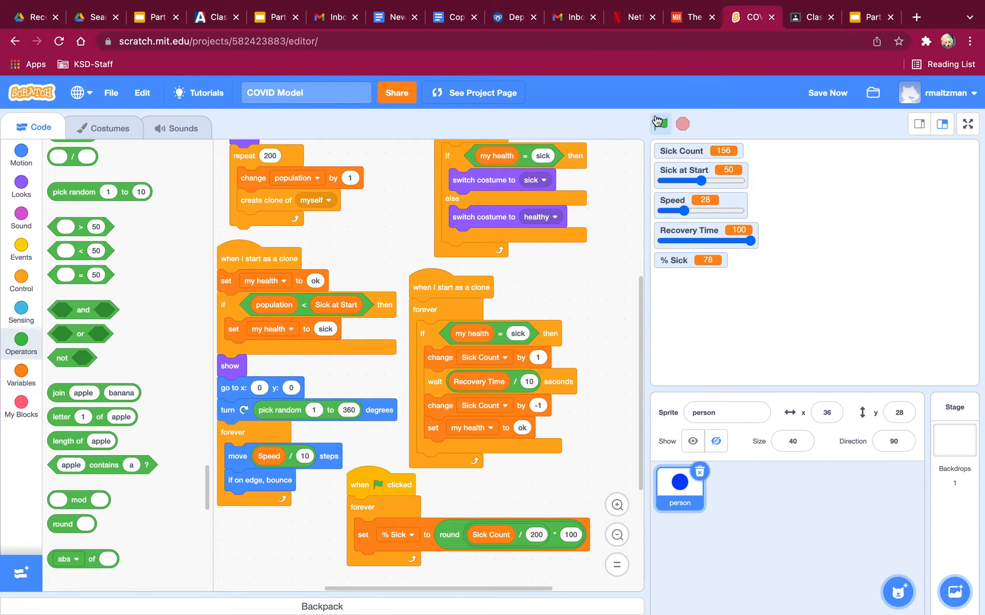
click(657, 123)
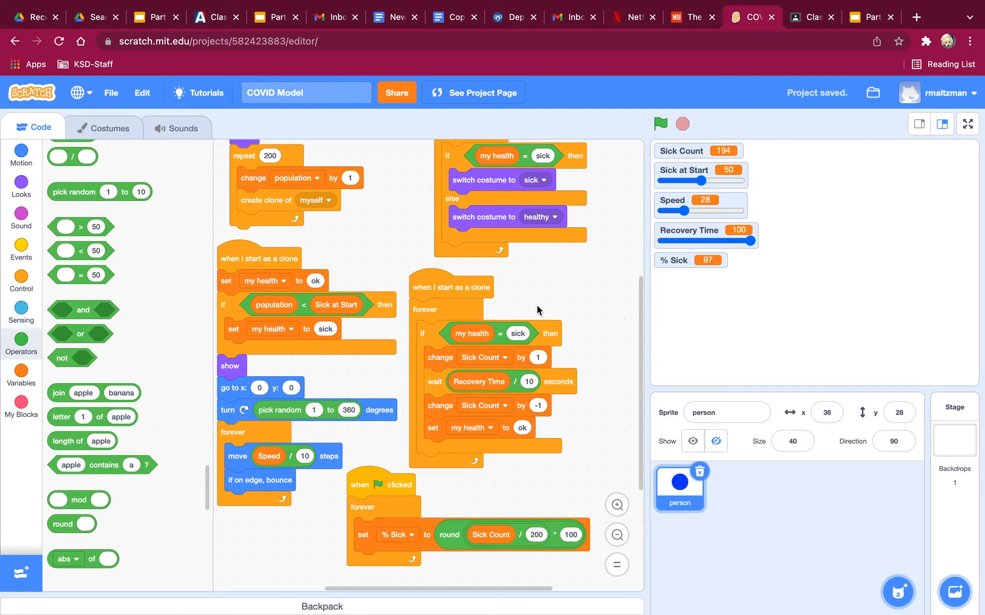
mouse_move(553, 326)
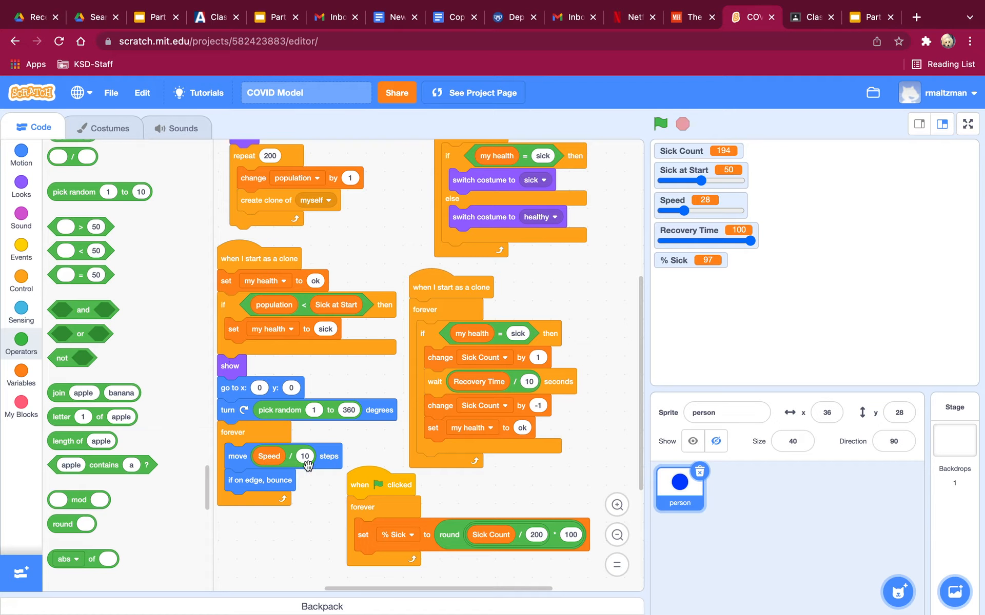
mouse_move(21, 371)
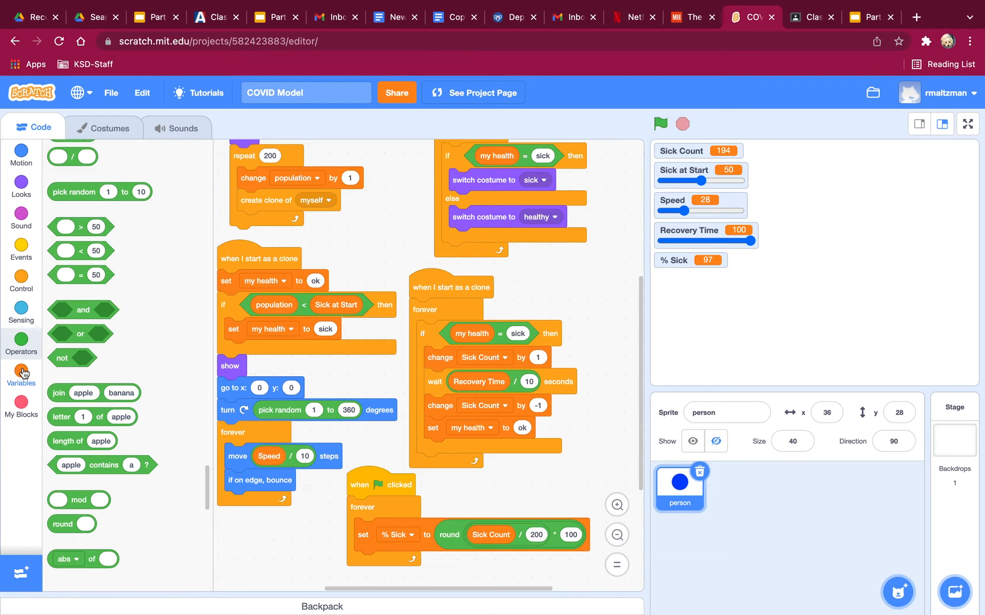
Set Sick Count to 0 at the top of the green-flag script and rerun (Sick Count 49, % Sick 25).
click(21, 370)
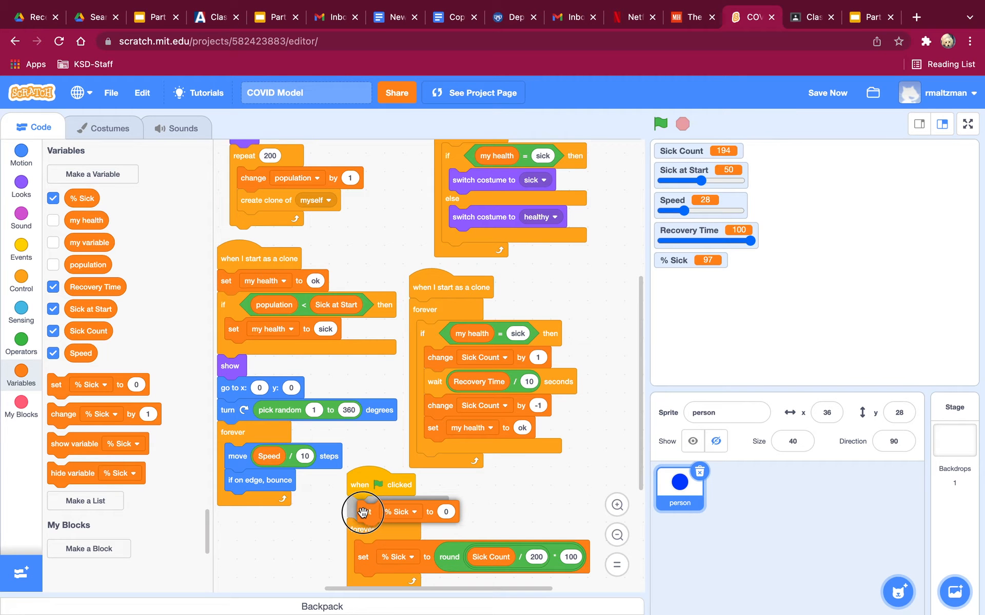
click(399, 508)
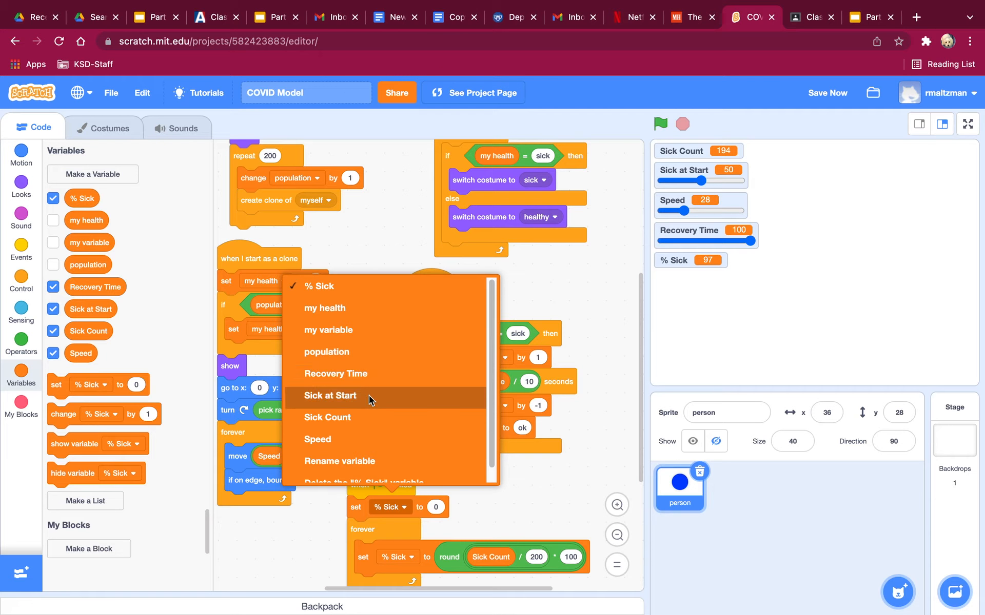
click(660, 124)
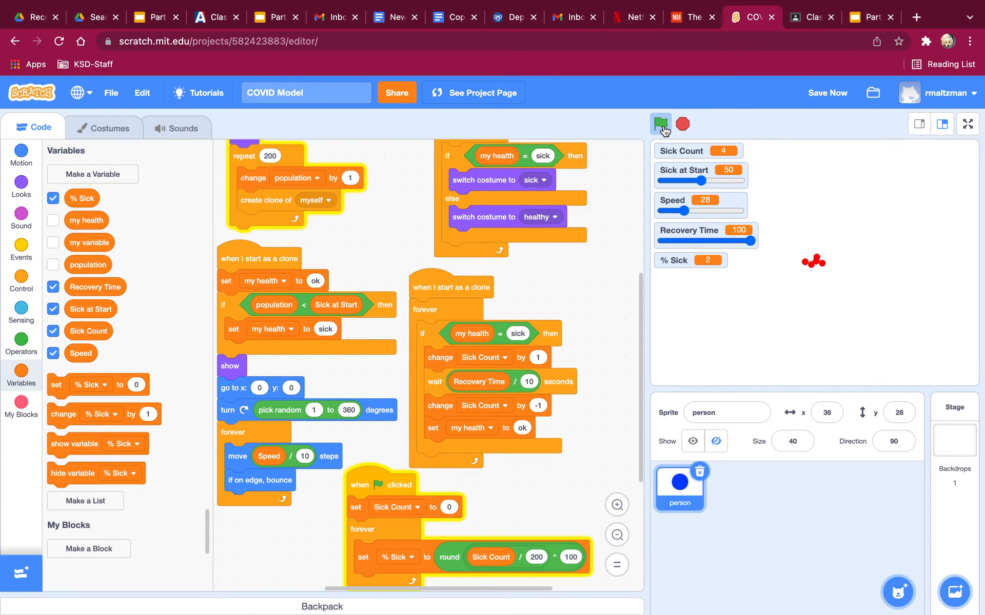
click(660, 123)
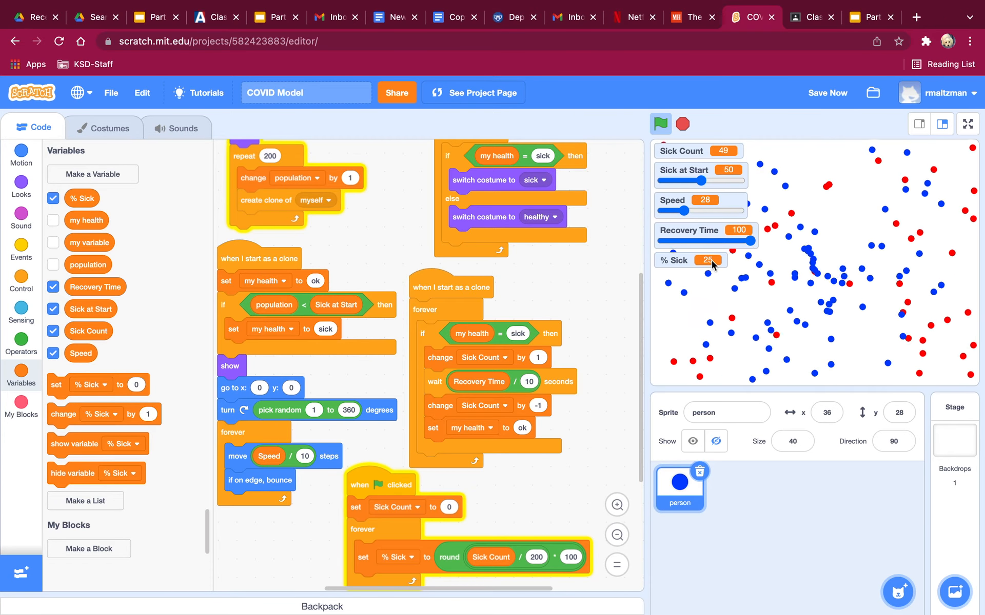
Raise Speed to 69, hide the Sick Count monitor from the stage, and stop the run.
drag(678, 212, 716, 213)
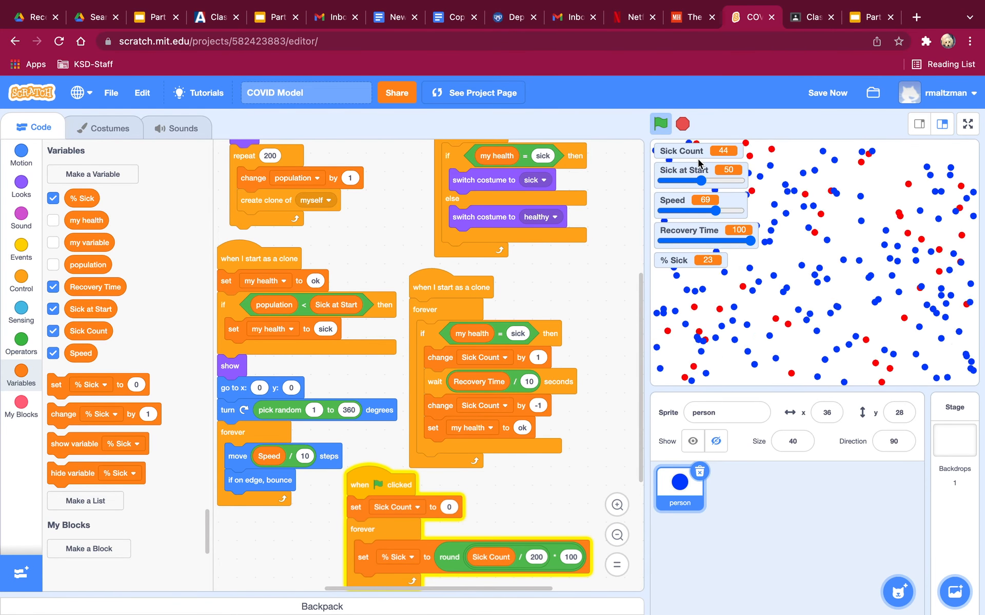
click(660, 123)
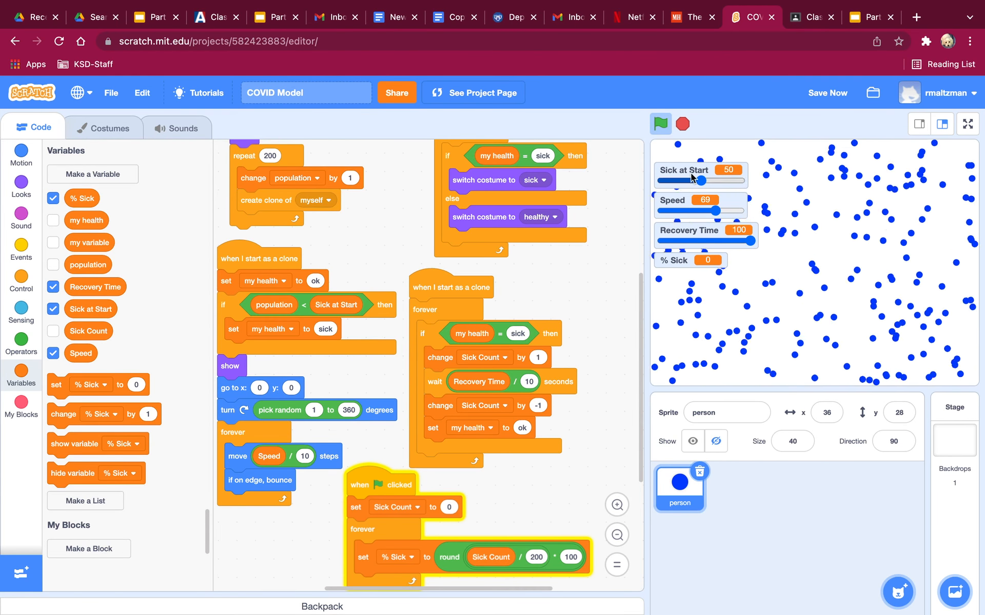
click(660, 124)
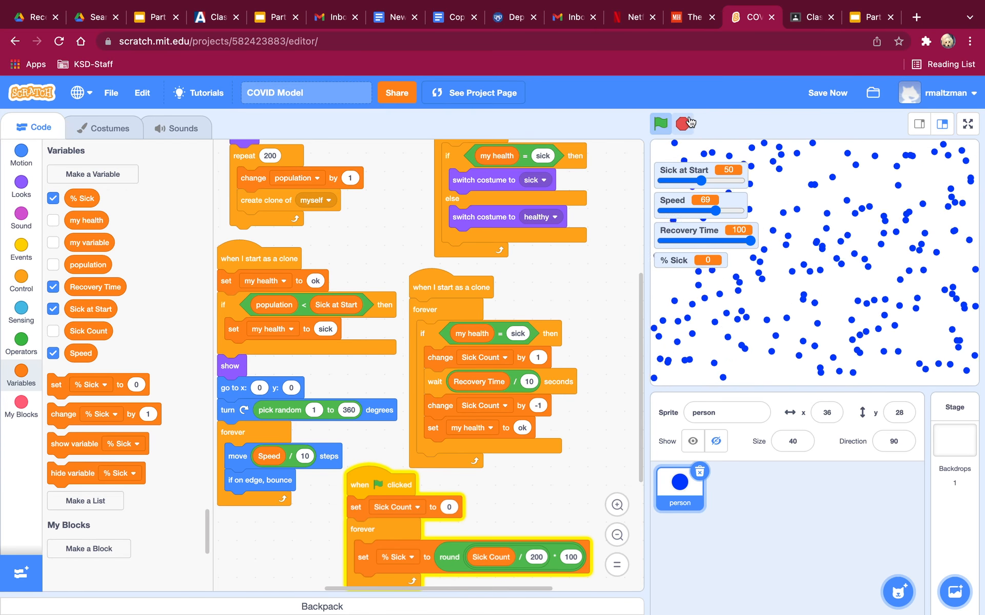